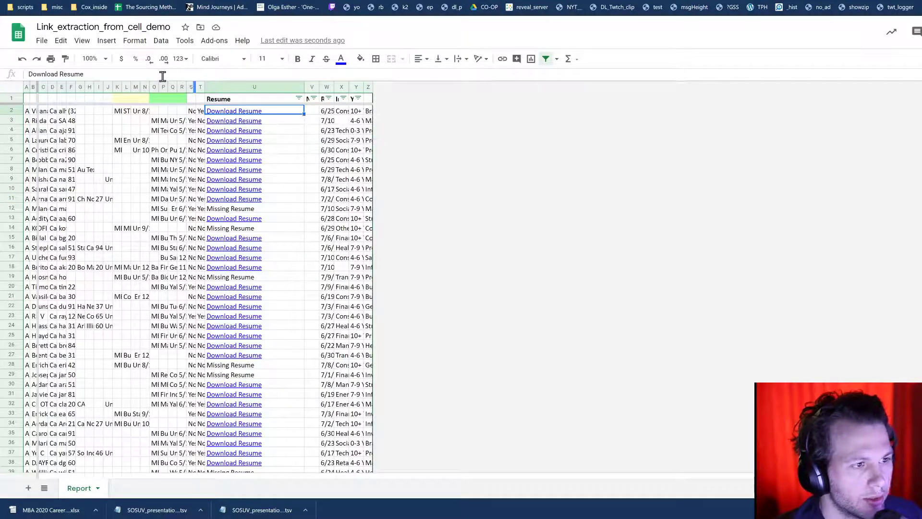
{"action": "mouse_move", "coordinate": [234, 121]}
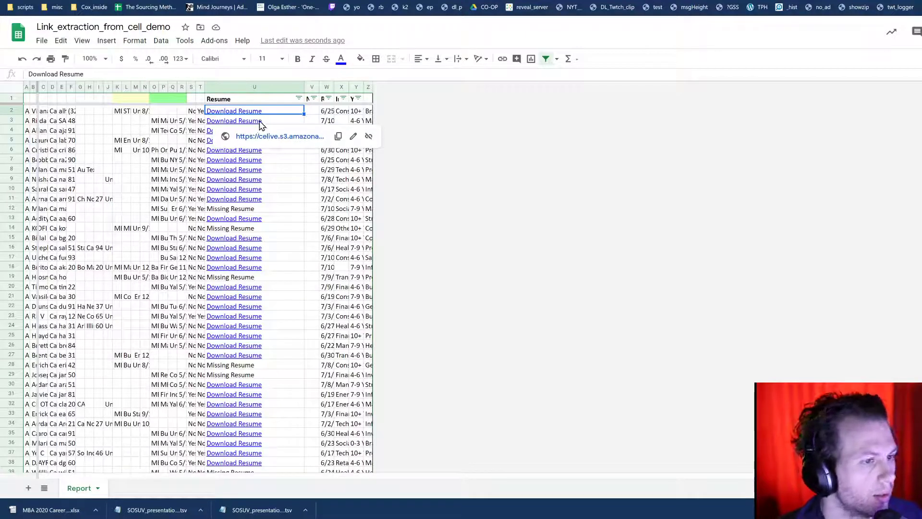
Check a Download Resume link's URL, then start a bound script project via Tools > Script editor
{"action": "left_click", "coordinate": [253, 121]}
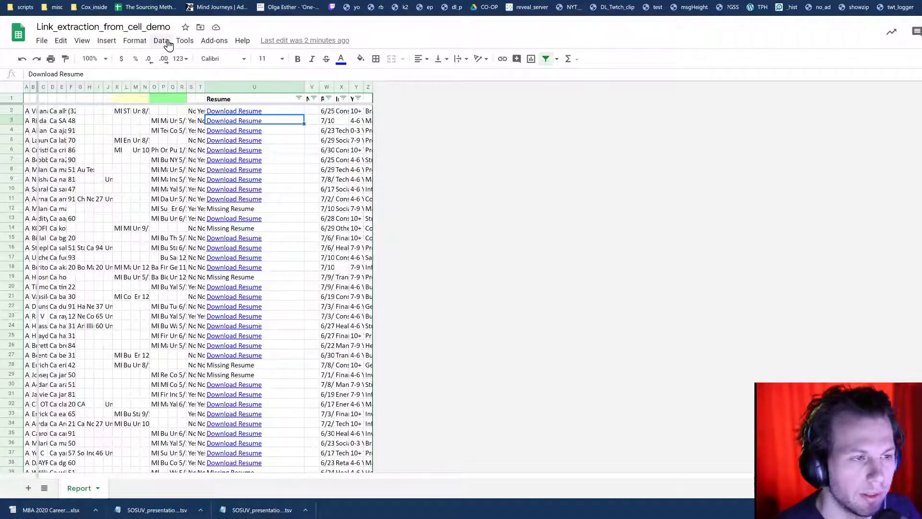
{"action": "left_click", "coordinate": [184, 40]}
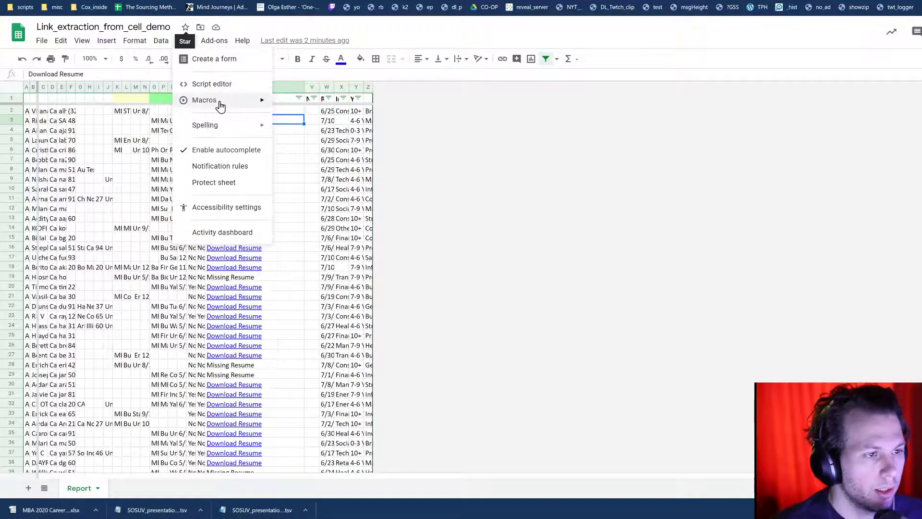
{"action": "left_click", "coordinate": [211, 84]}
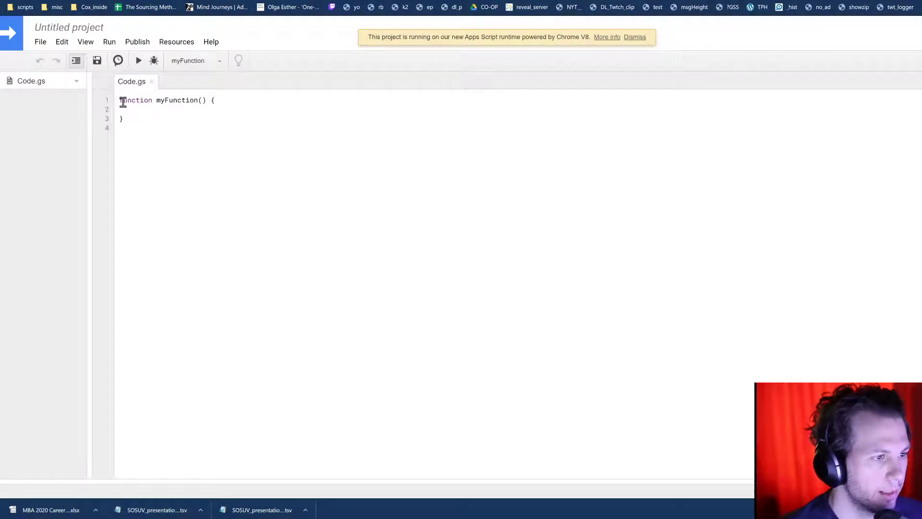
Declare var ss = SpreadsheetApp.openById(...) above the default function
{"action": "key", "text": "Enter"}
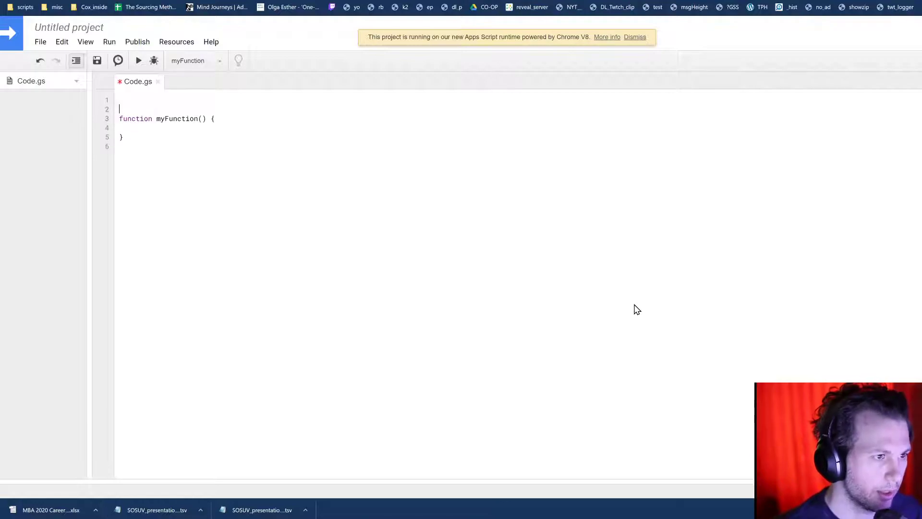
{"action": "type", "text": "v"}
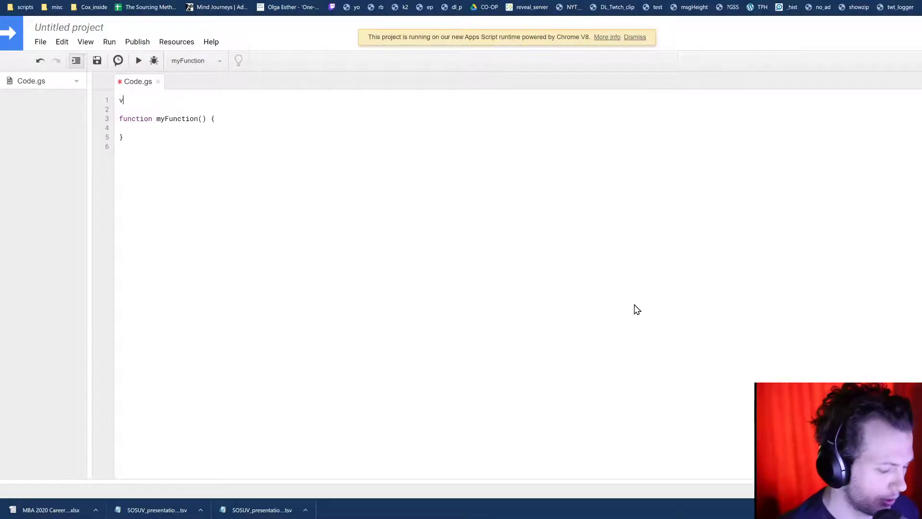
{"action": "type", "text": "ar ss ="}
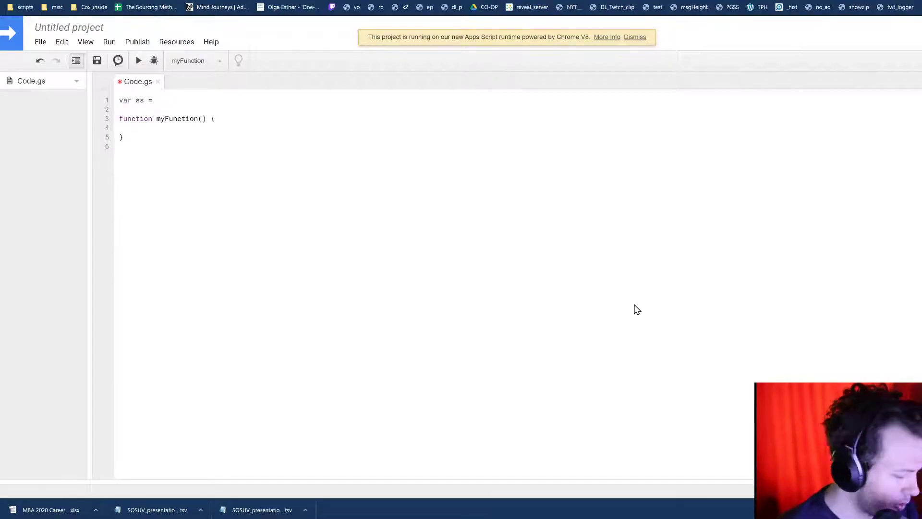
{"action": "type", "text": "Spre"}
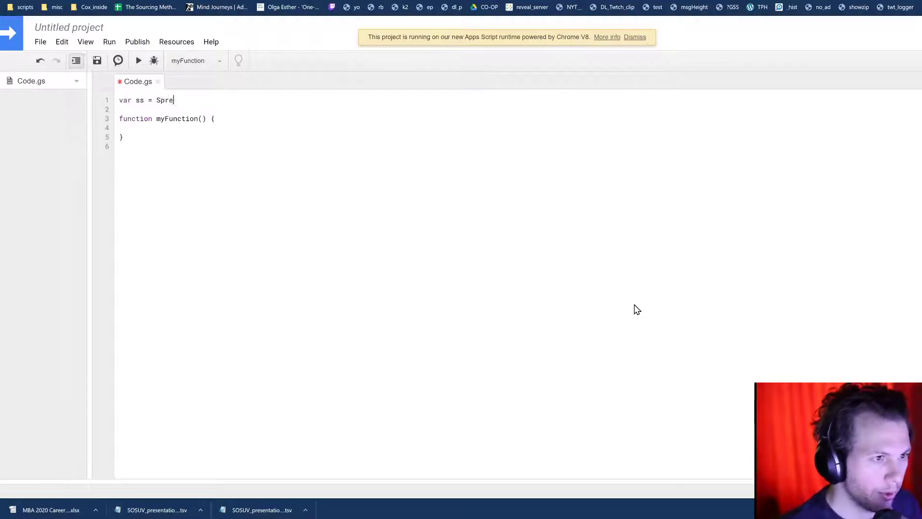
{"action": "type", "text": "adsh"}
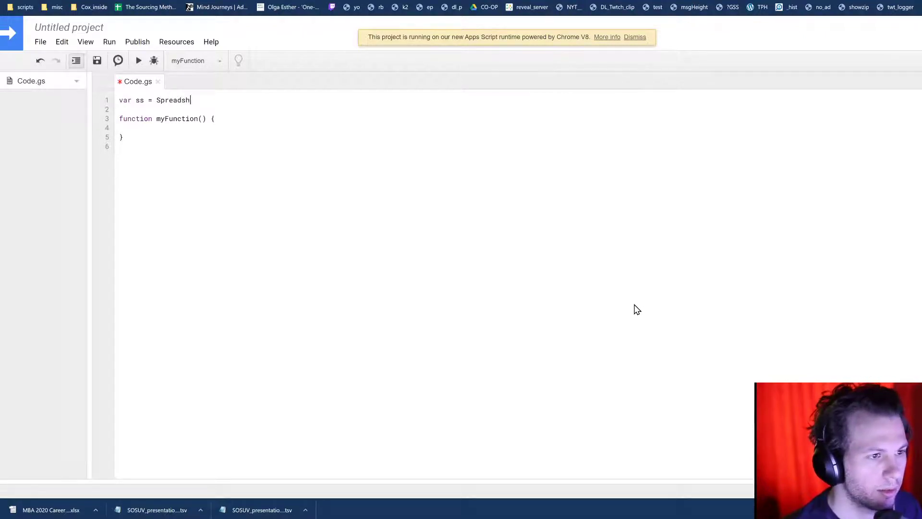
{"action": "type", "text": "eetApp."}
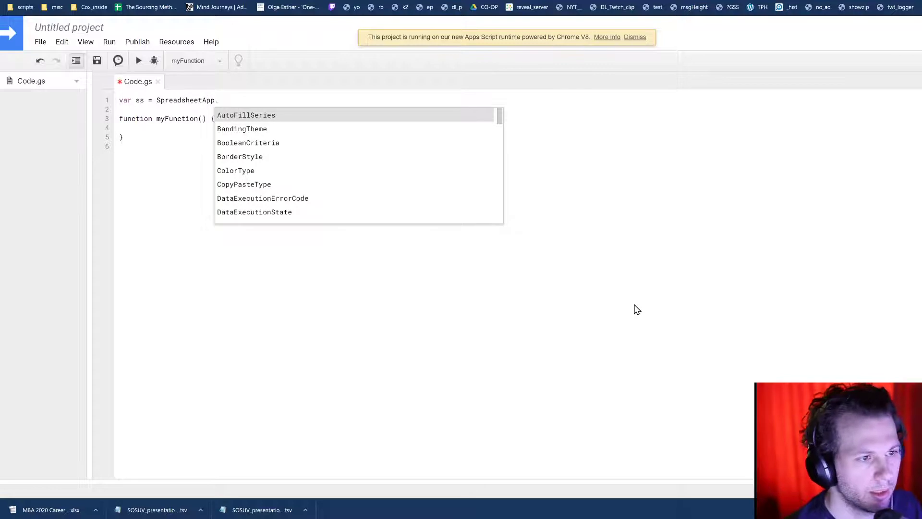
{"action": "type", "text": "op"}
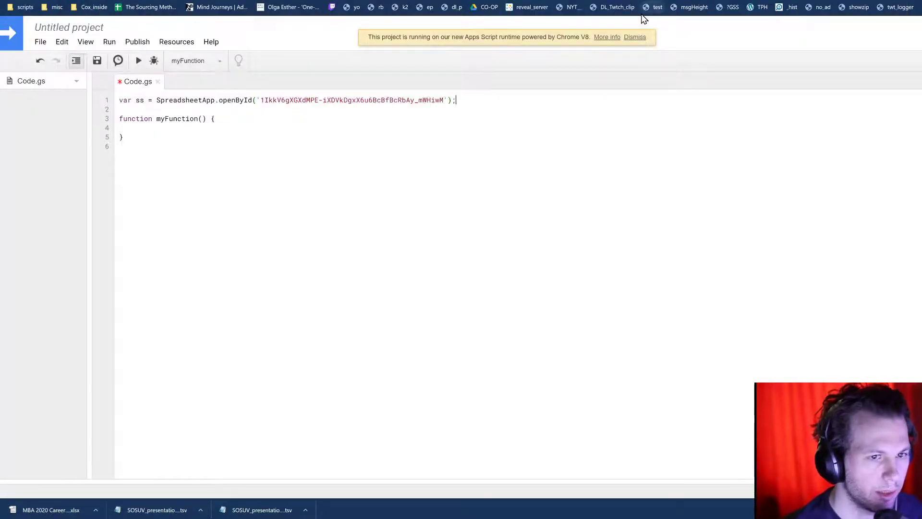
Declare var report = ss.getSheetByName('Report') below it
{"action": "type", "text": "var"}
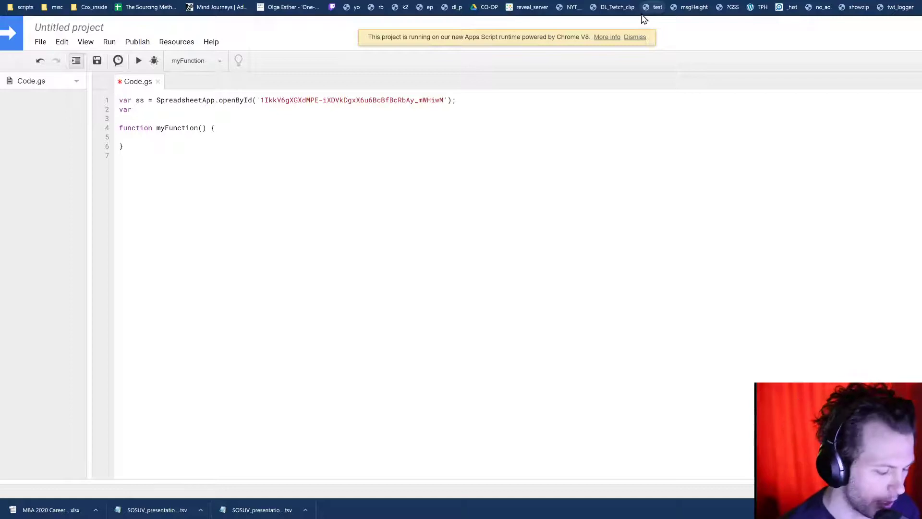
{"action": "type", "text": "rep"}
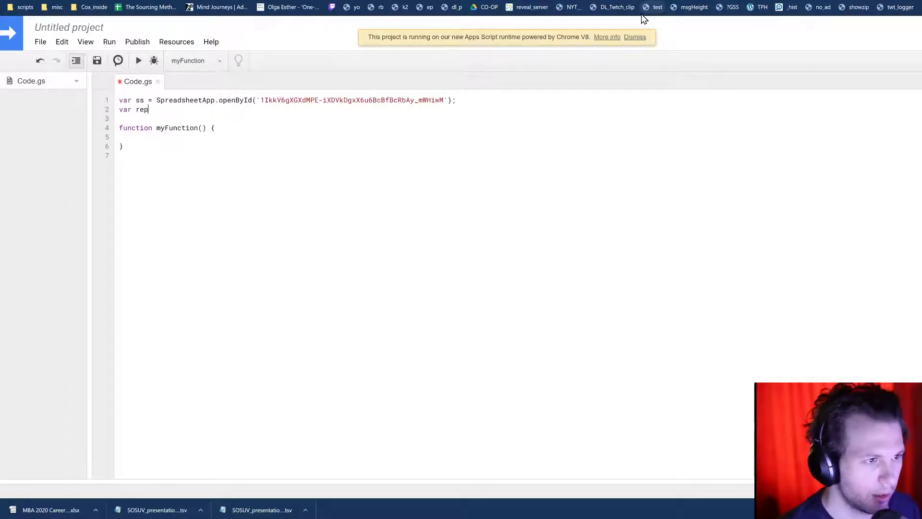
{"action": "type", "text": "ort"}
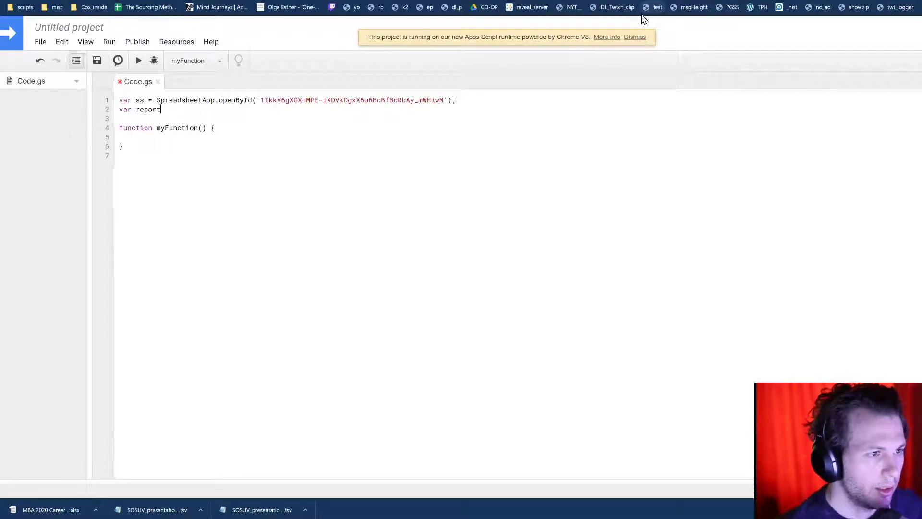
{"action": "type", "text": "= ss"}
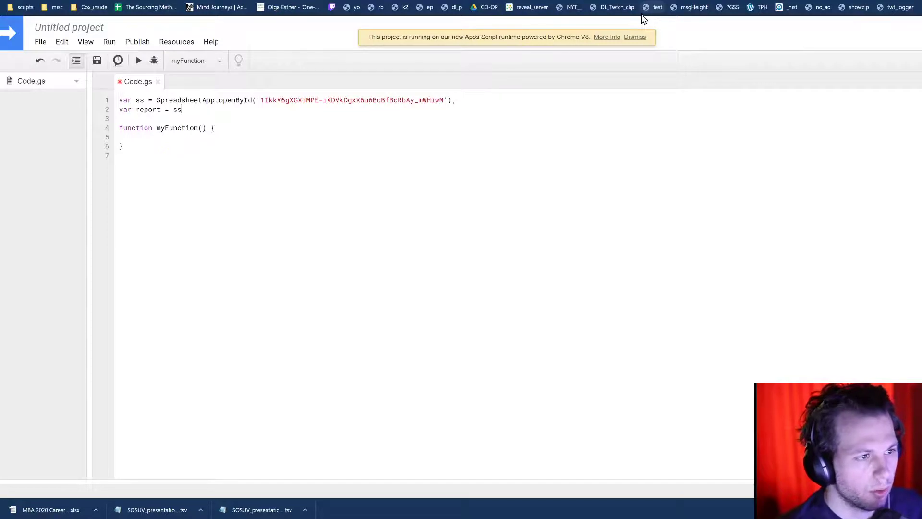
{"action": "type", "text": ".getS"}
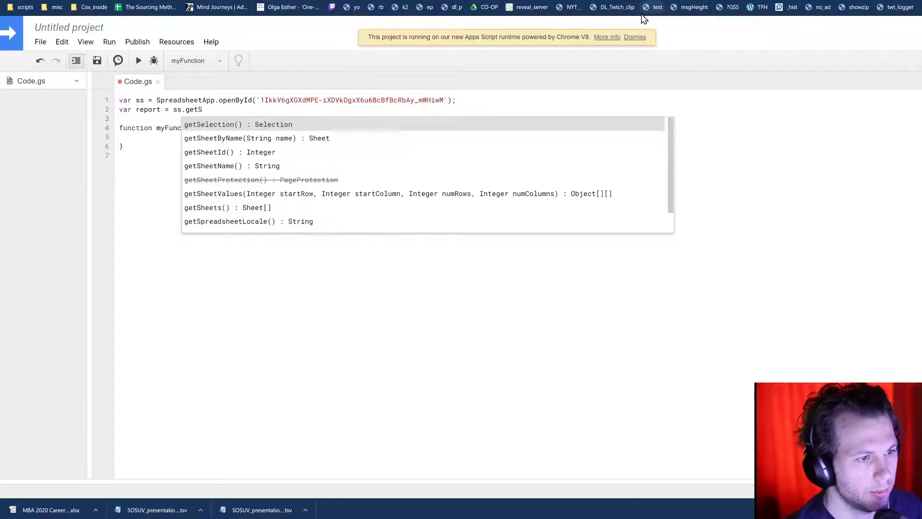
{"action": "left_click", "coordinate": [257, 137]}
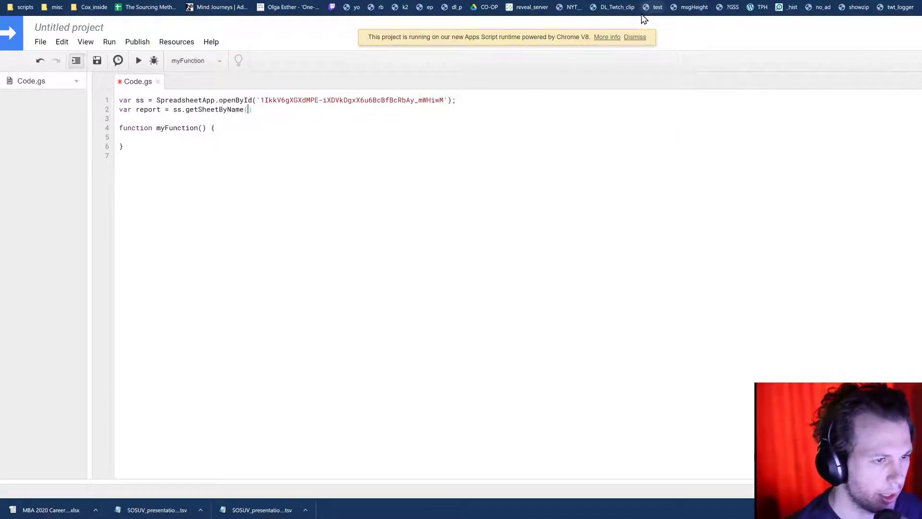
{"action": "type", "text": "'Reporte"}
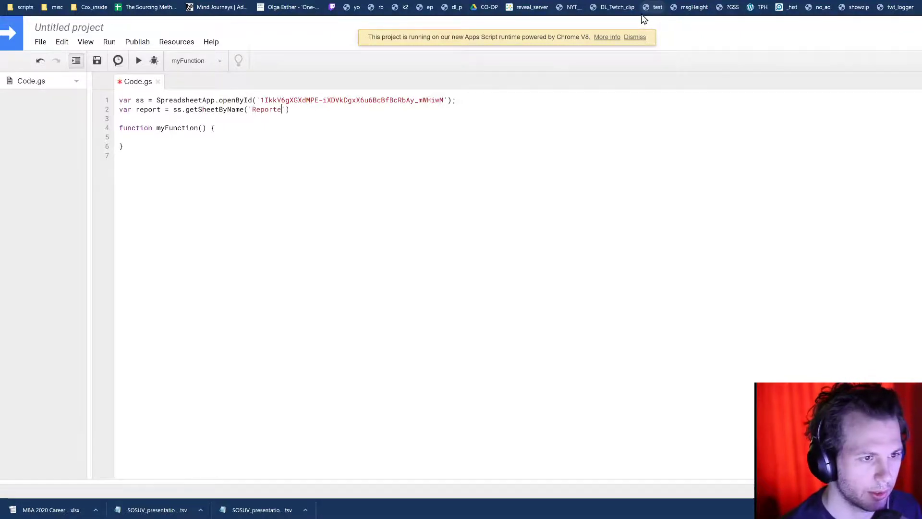
{"action": "key", "text": "Backspace"}
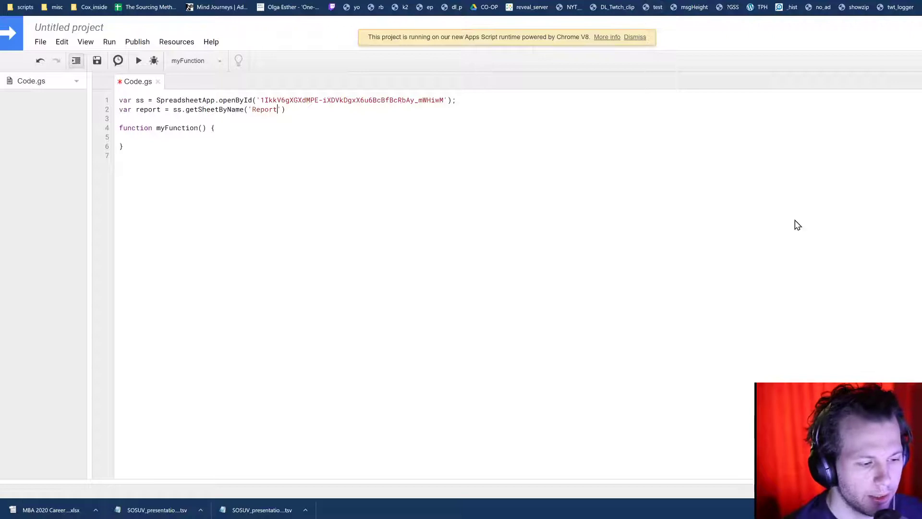
{"action": "mouse_move", "coordinate": [523, 190]}
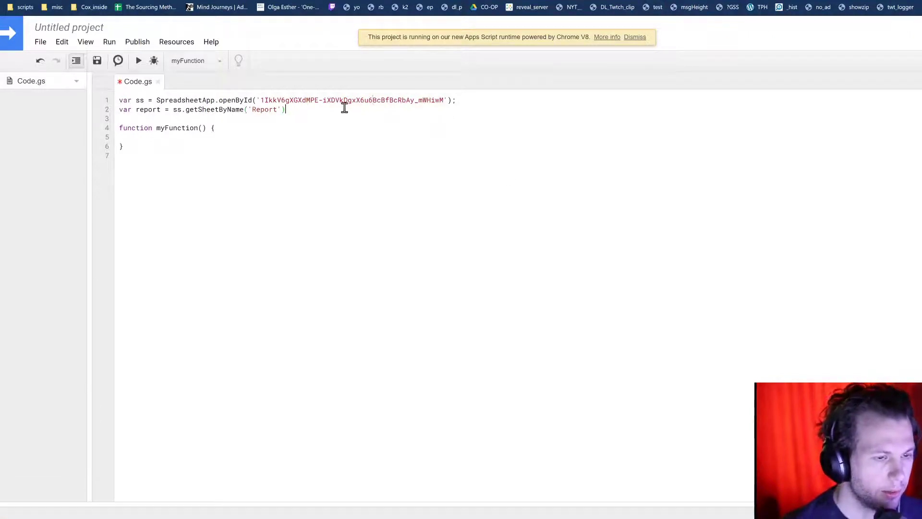
Rename myFunction to convertLinks and confirm convertLinks as the project name
{"action": "type", "text": ";"}
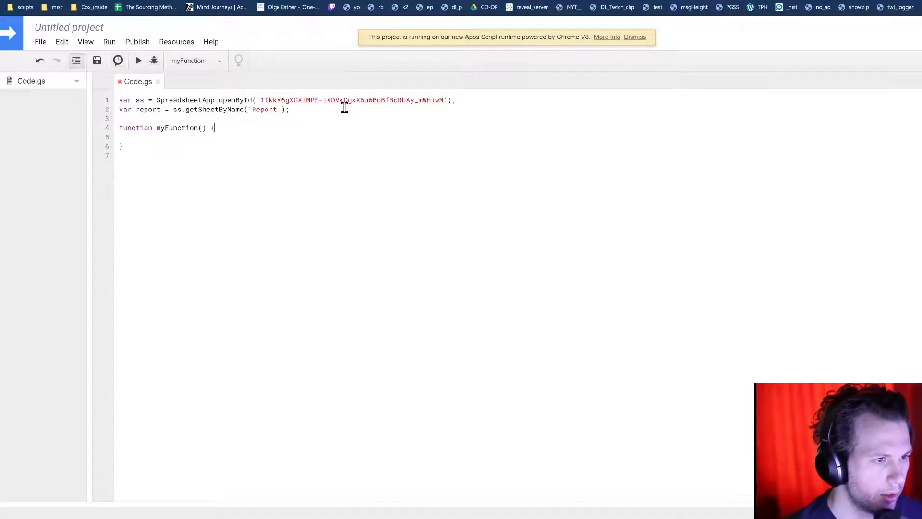
{"action": "double_click", "coordinate": [177, 128]}
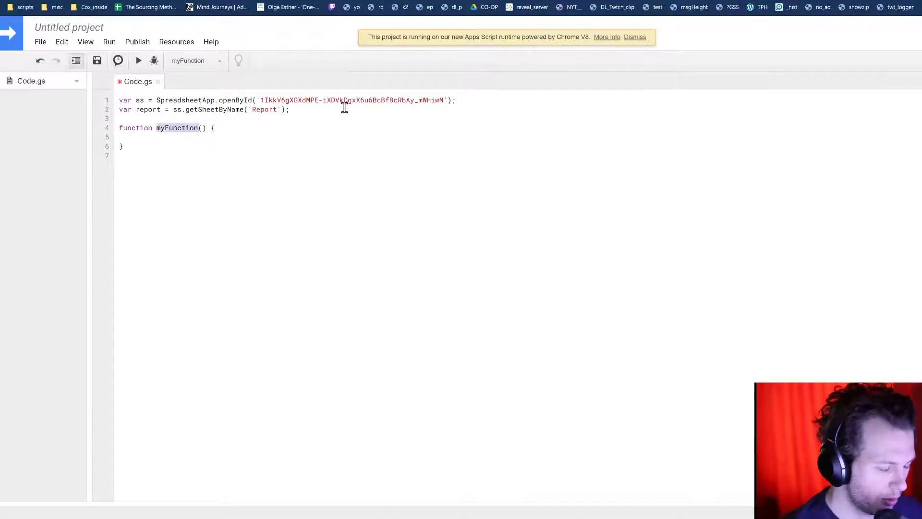
{"action": "type", "text": "co"}
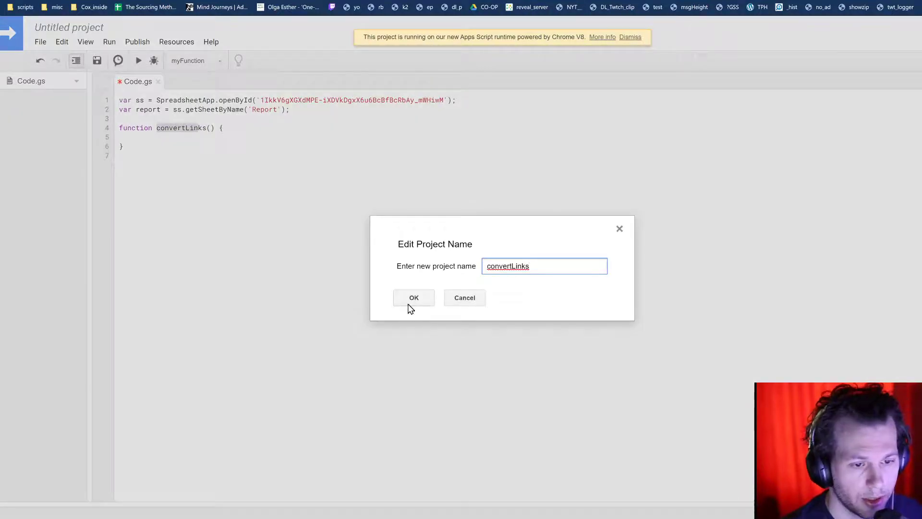
{"action": "left_click", "coordinate": [413, 297]}
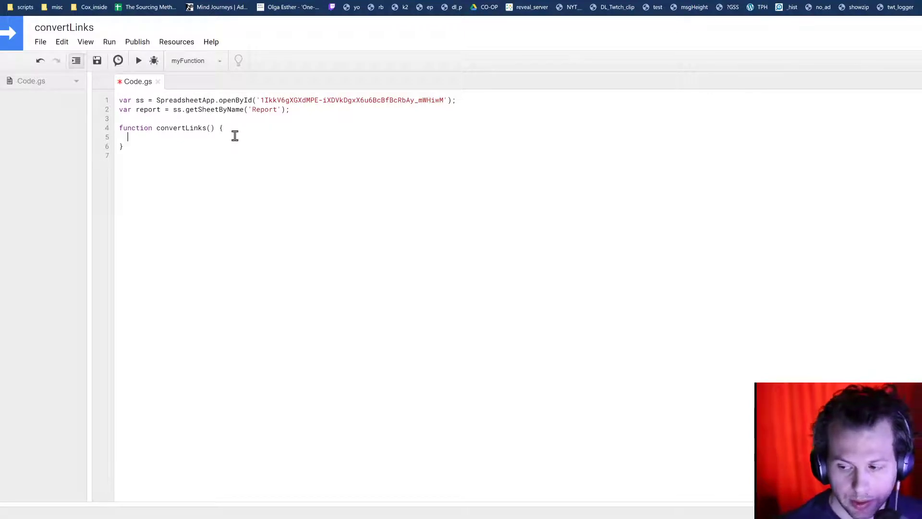
Write var table = report.getRange(1, 1, report.getLastRow(), report.getLastColumn())
{"action": "type", "text": "var"}
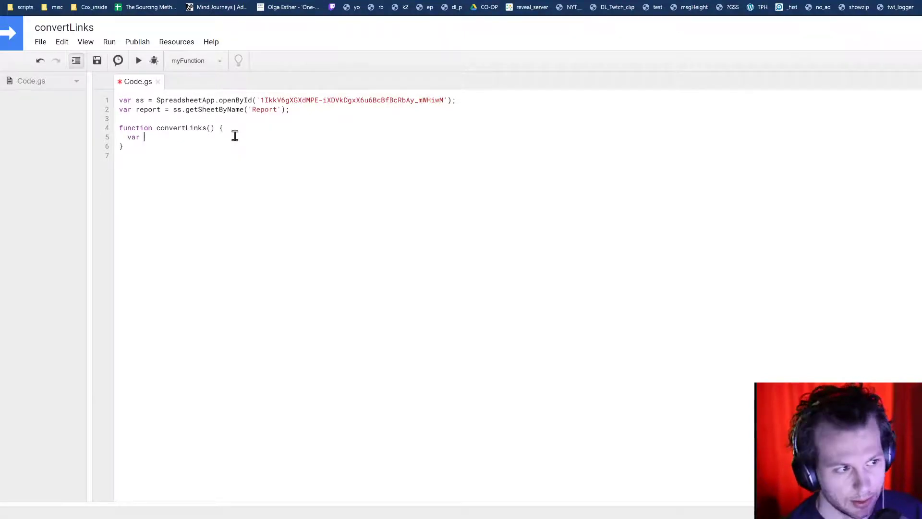
{"action": "type", "text": "table ="}
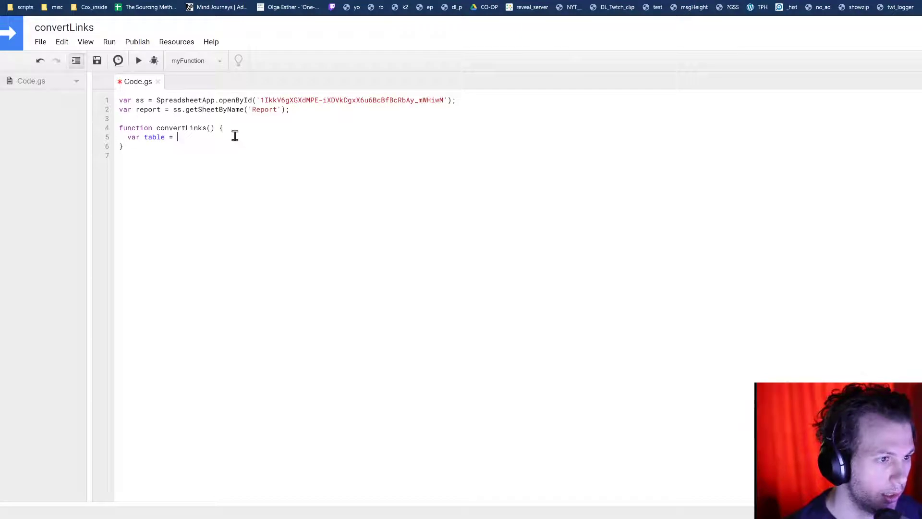
{"action": "type", "text": "res[p"}
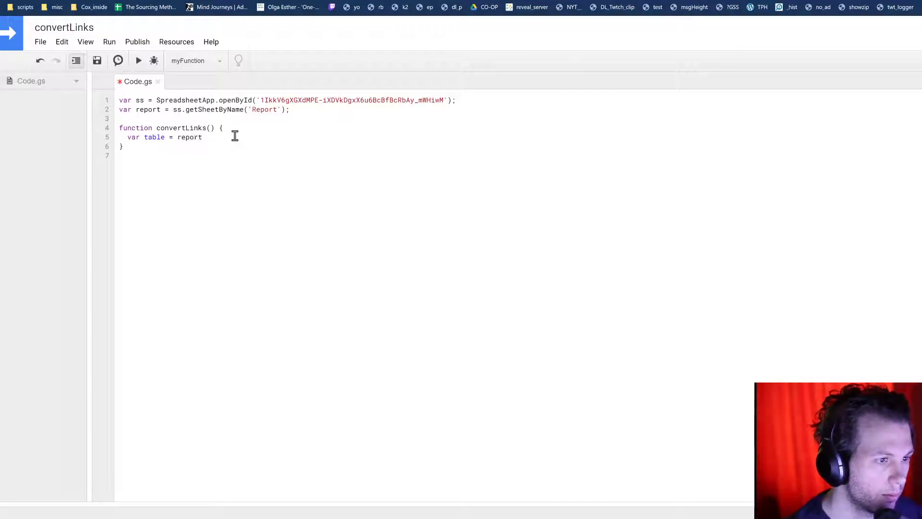
{"action": "type", "text": ".getRange(row, column"}
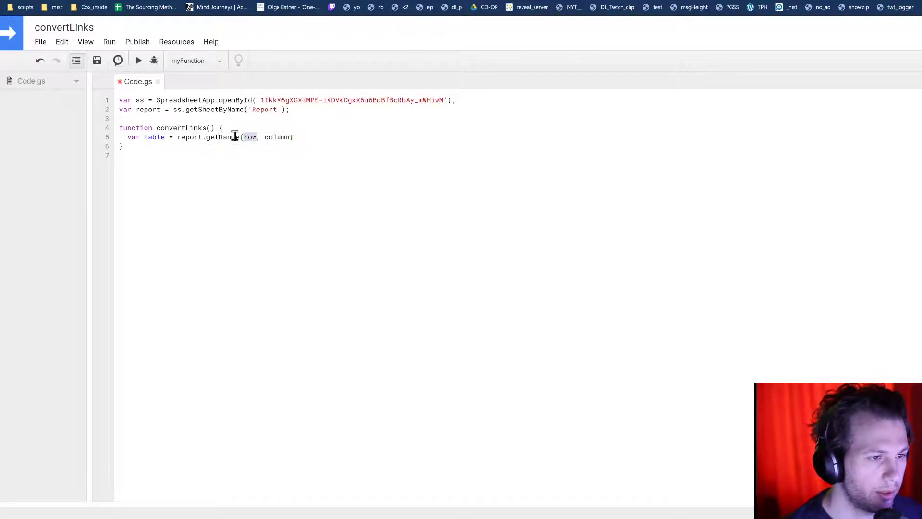
{"action": "type", "text": "1"}
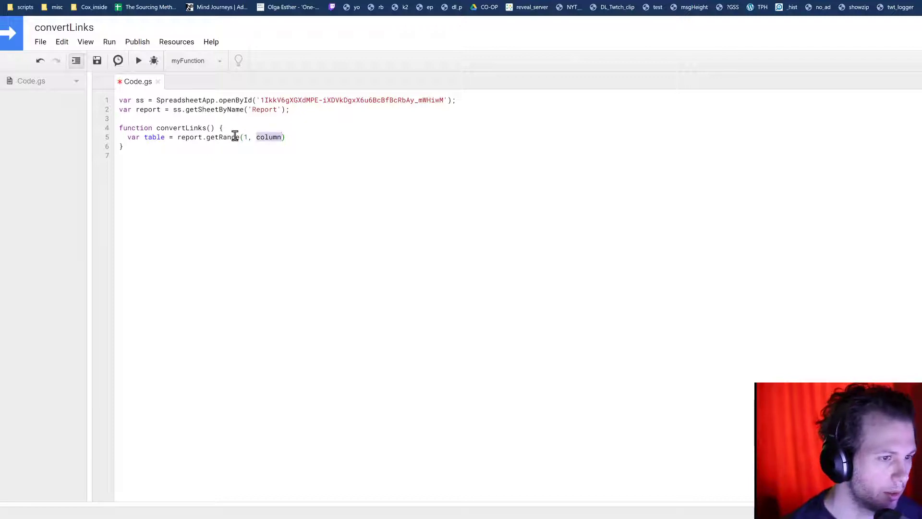
{"action": "type", "text": "1,"}
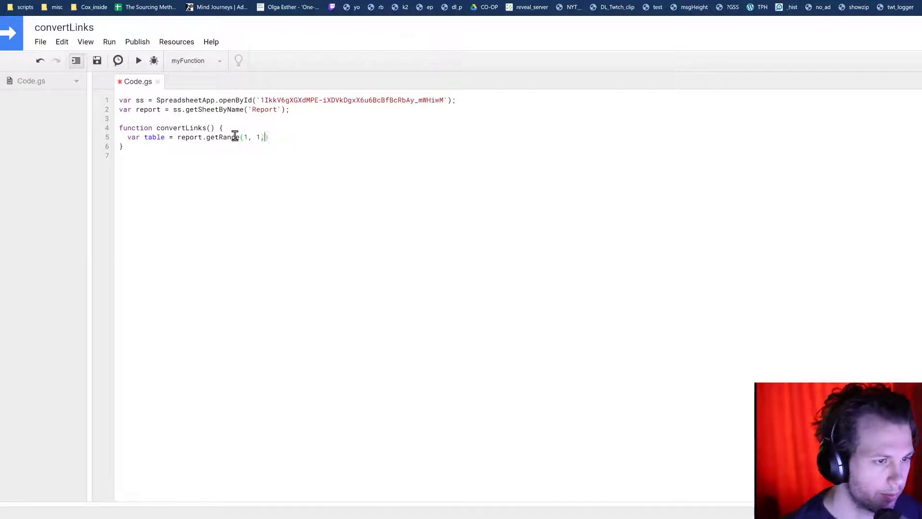
{"action": "type", "text": "\" \""}
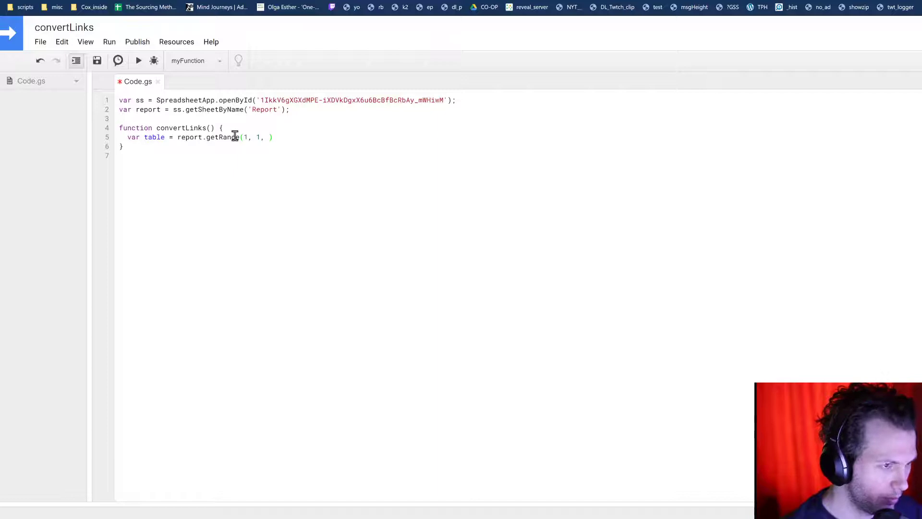
{"action": "type", "text": "r"}
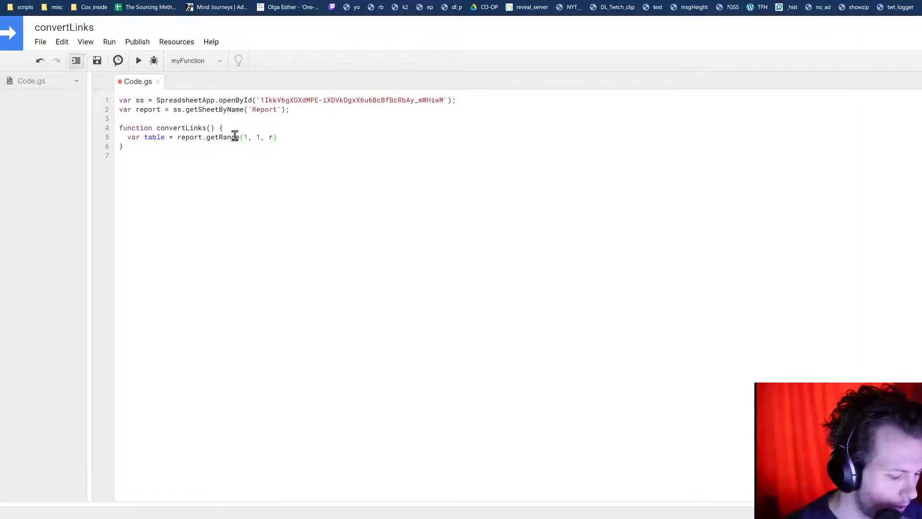
{"action": "type", "text": "eport."}
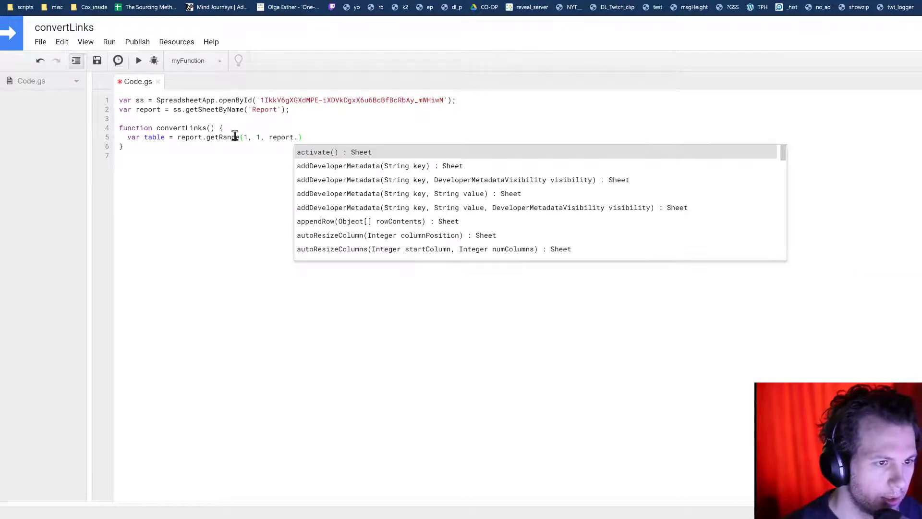
{"action": "type", "text": "getLastRow("}
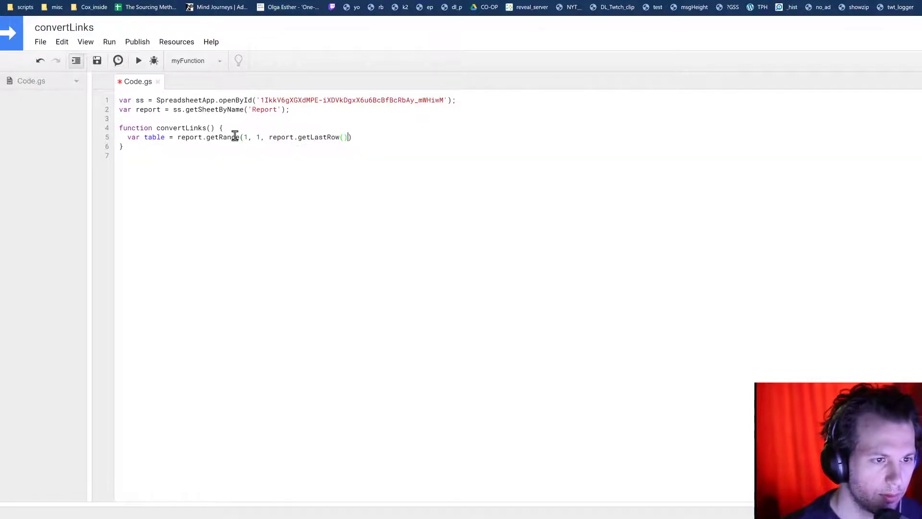
{"action": "type", "text": ", report.get"}
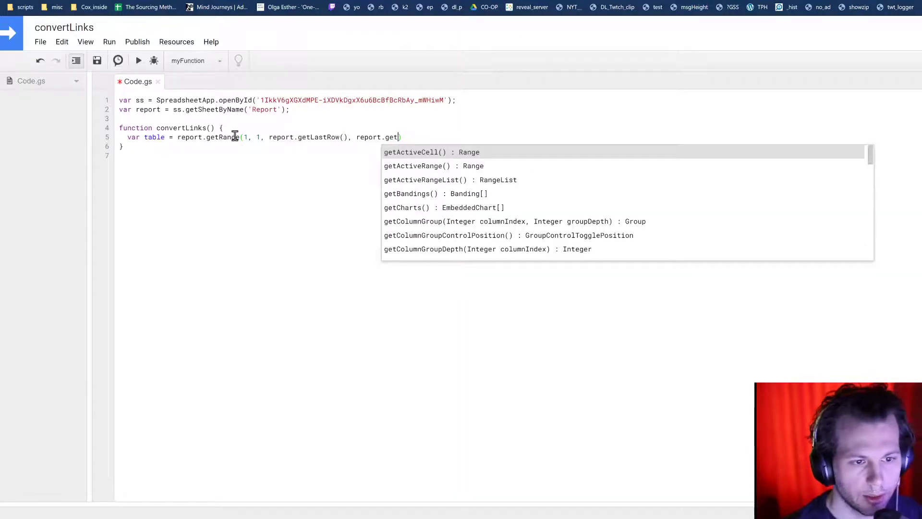
{"action": "type", "text": "LastColumn()"}
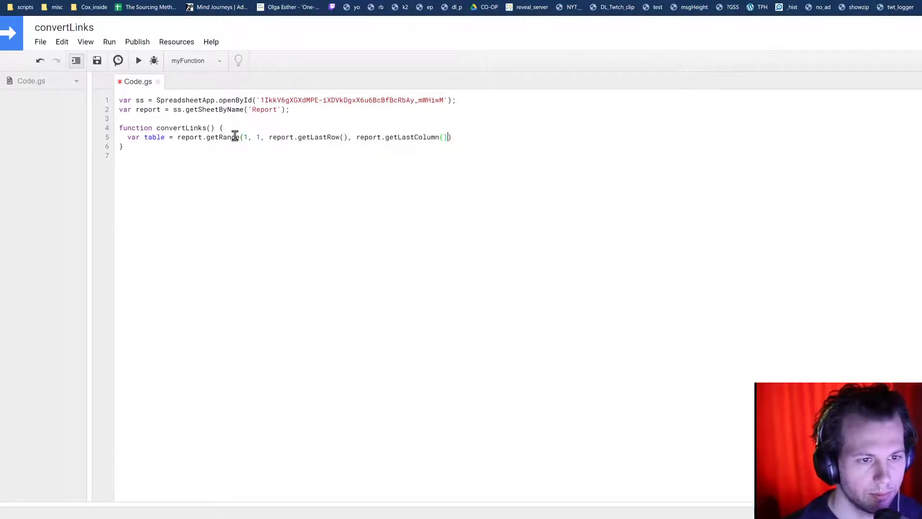
{"action": "type", "text": ")"}
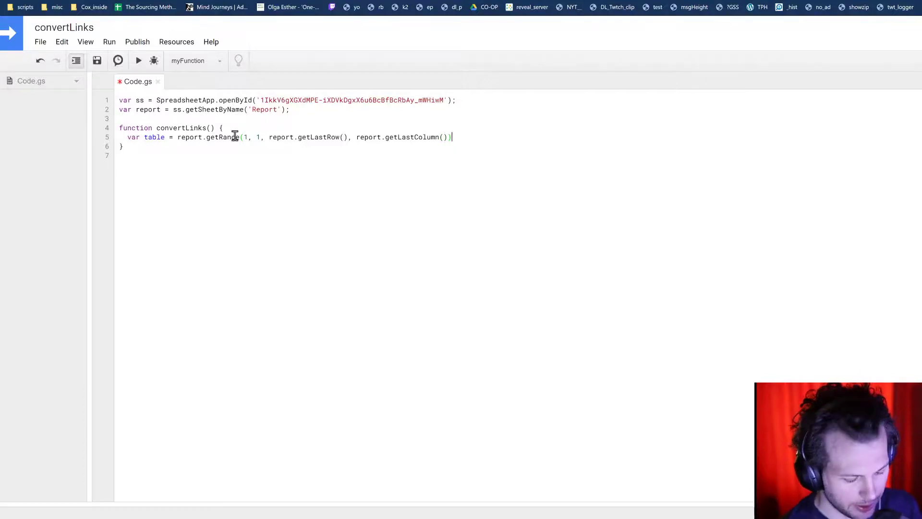
Append .getValues() and wrap the range values in Array.from(...)
{"action": "type", "text": ".getVal"}
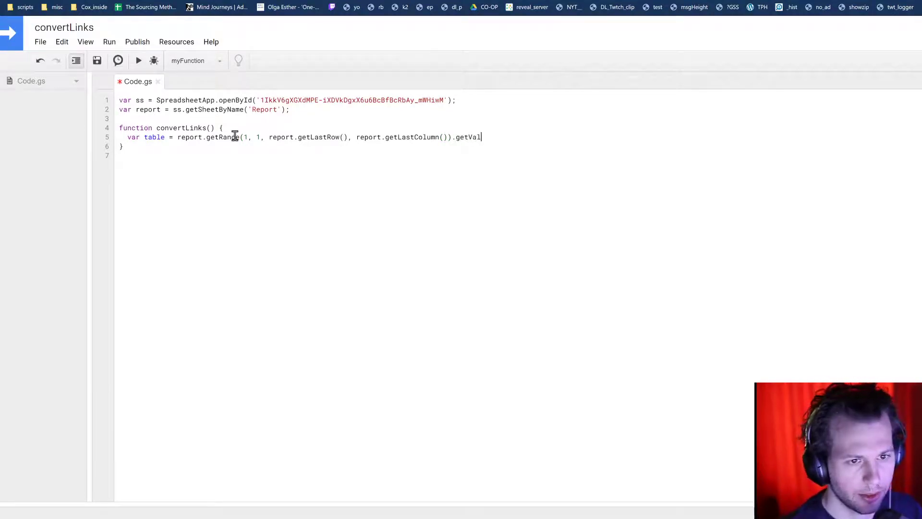
{"action": "type", "text": "ues();"}
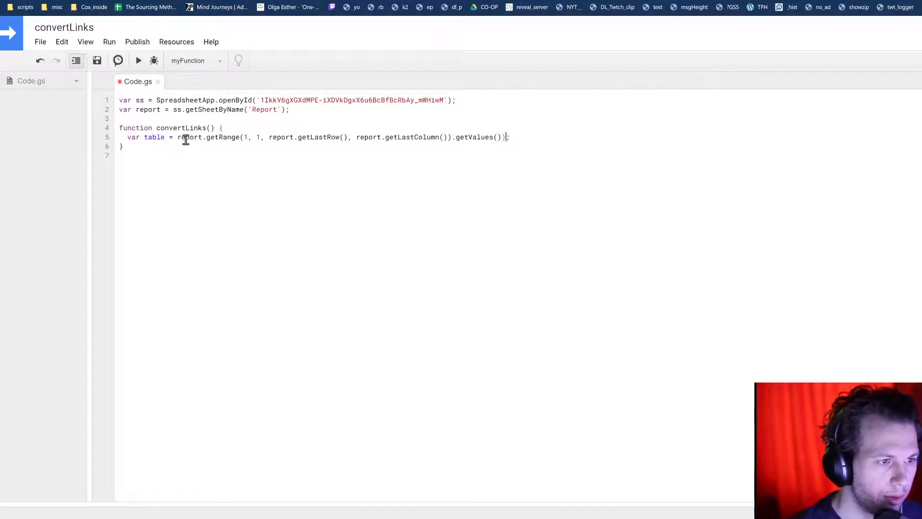
{"action": "type", "text": "Array"}
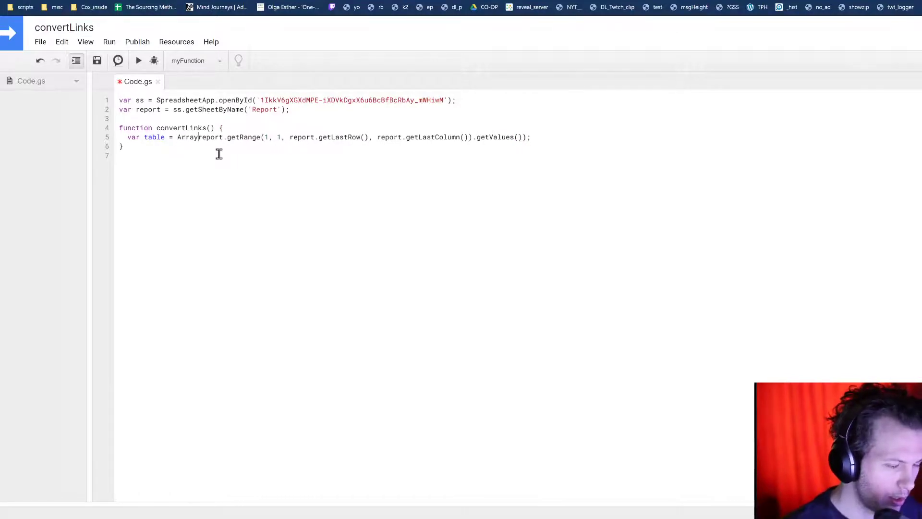
{"action": "type", "text": ".from("}
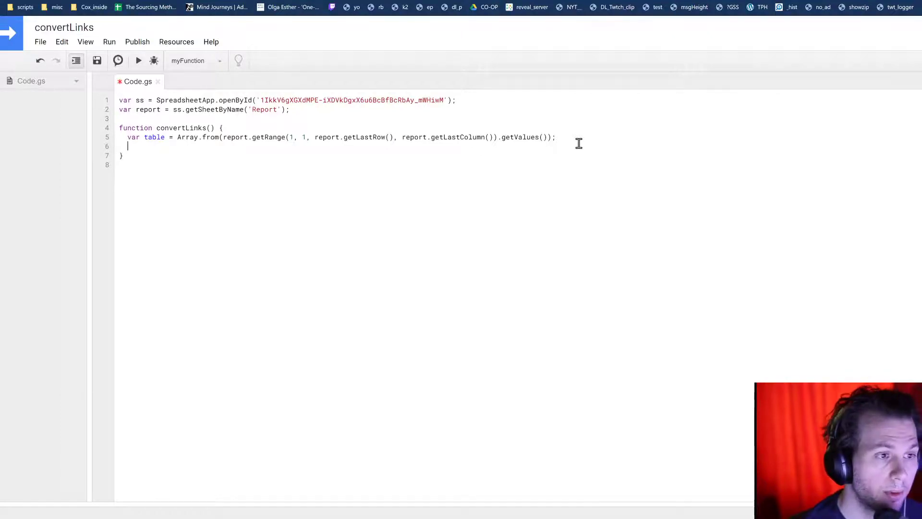
Write var col_num = table[0].indexOf('Resume') to locate the Resume header
{"action": "type", "text": "var"}
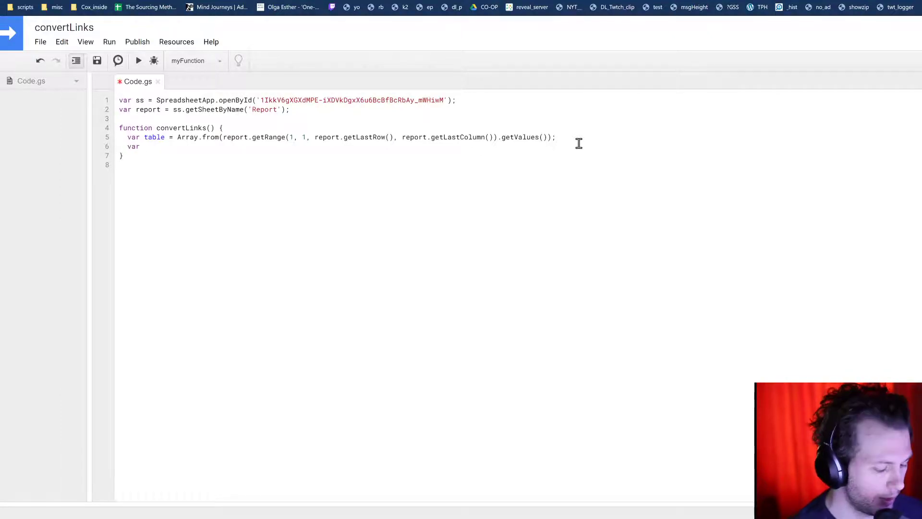
{"action": "type", "text": "col_num"}
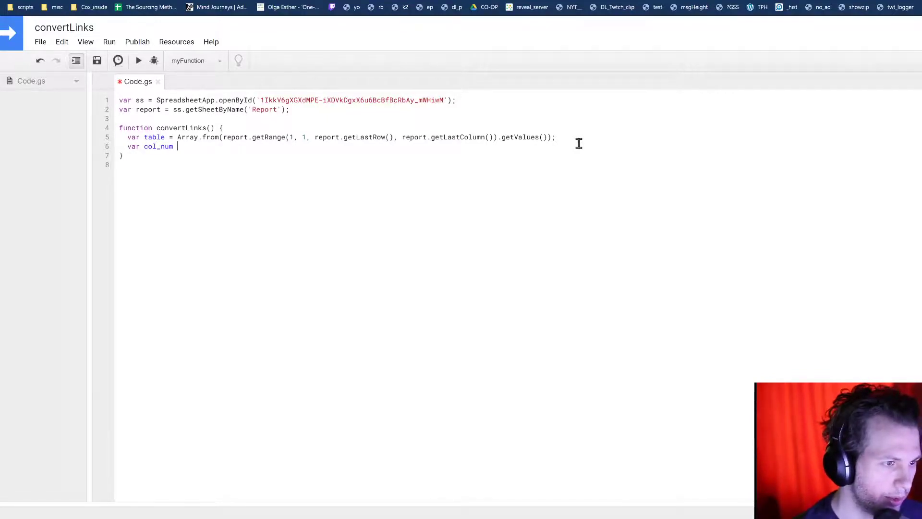
{"action": "type", "text": "="}
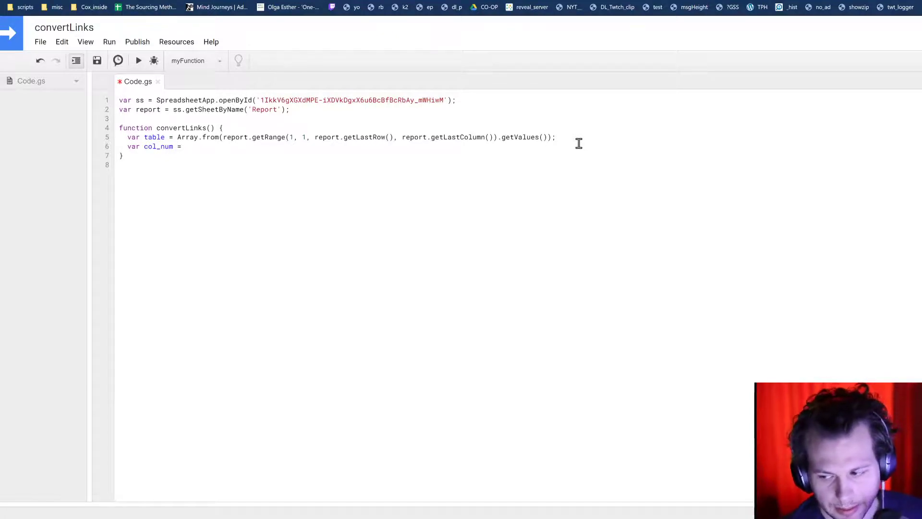
{"action": "type", "text": "table"}
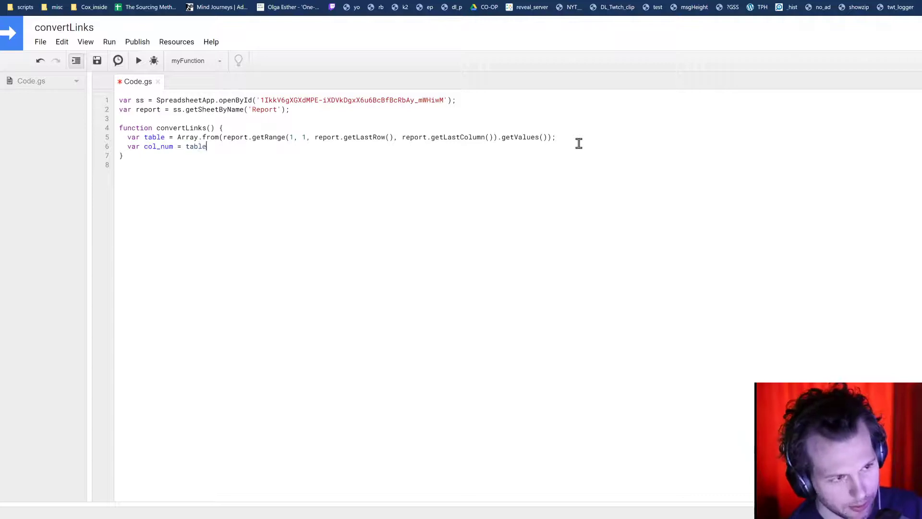
{"action": "type", "text": "[0]"}
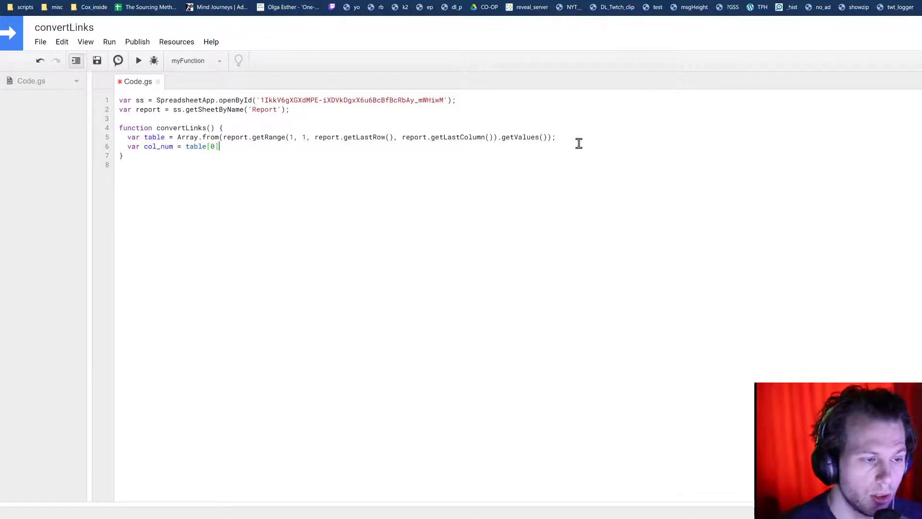
{"action": "type", "text": "."}
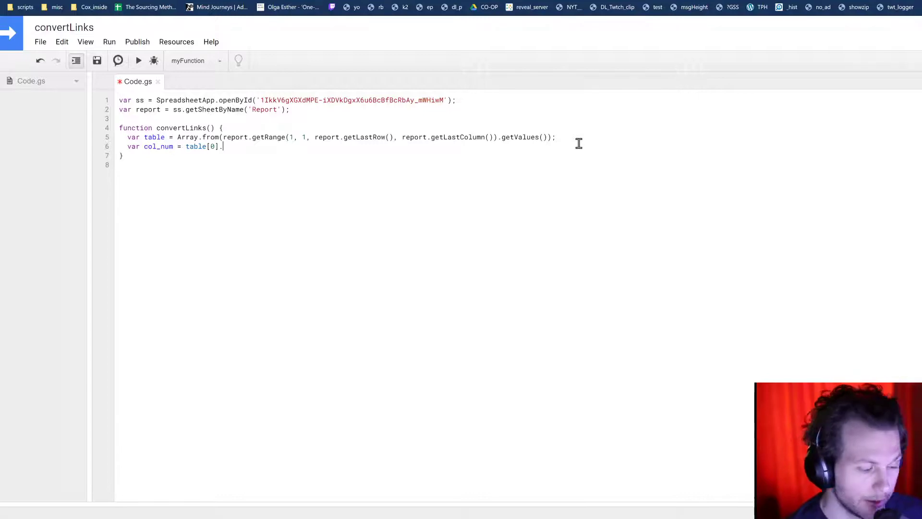
{"action": "type", "text": "indexc"}
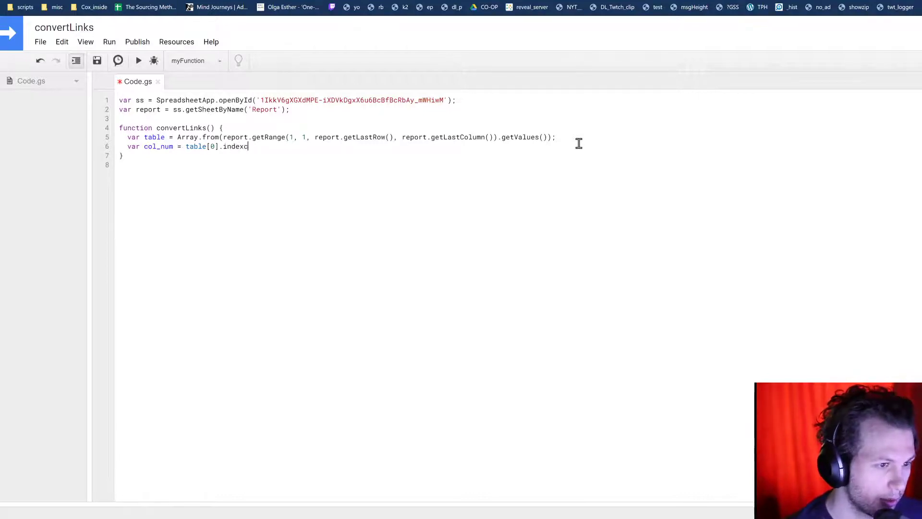
{"action": "type", "text": "O"}
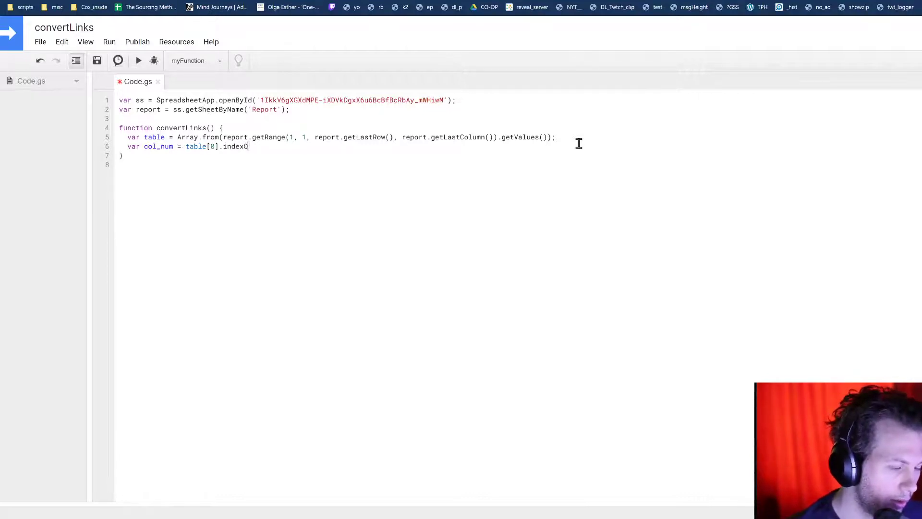
{"action": "type", "text": "f()"}
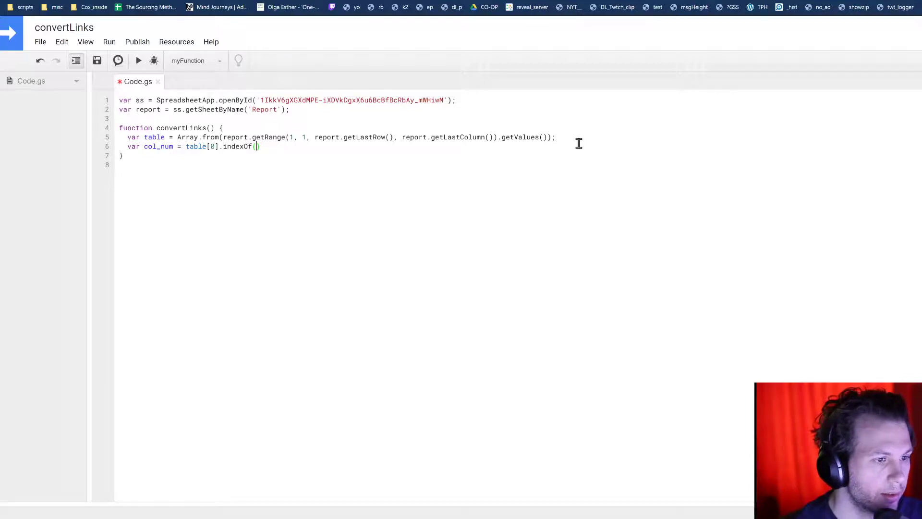
{"action": "type", "text": "'"}
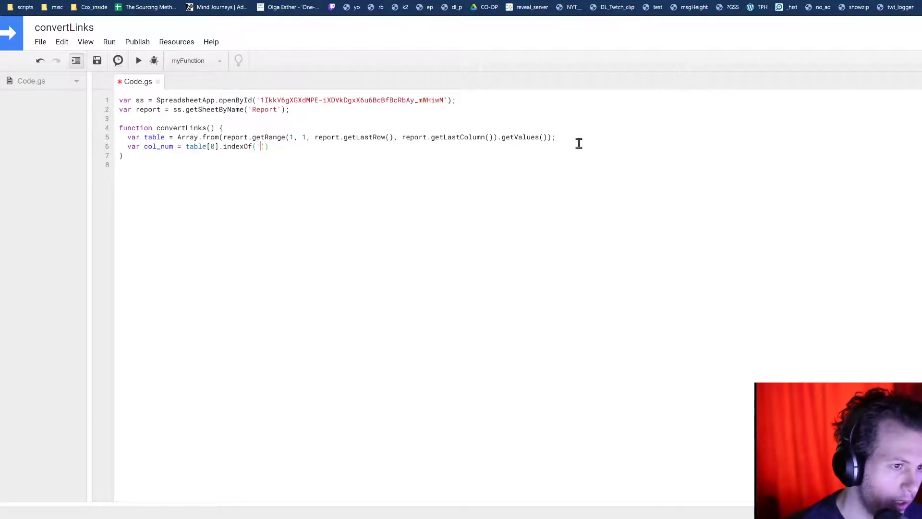
{"action": "type", "text": "Resume"}
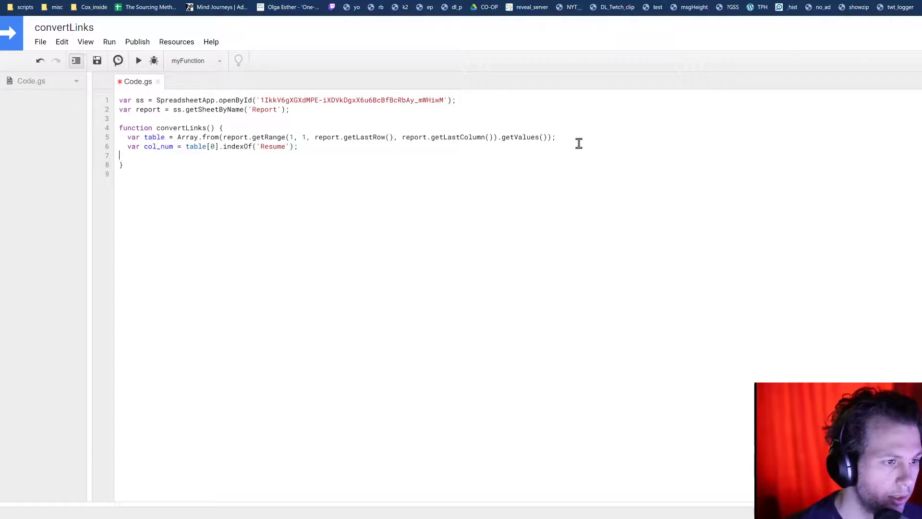
Add a console.log() line and append + 1 to the indexOf result
{"action": "type", "text": "console.lg"}
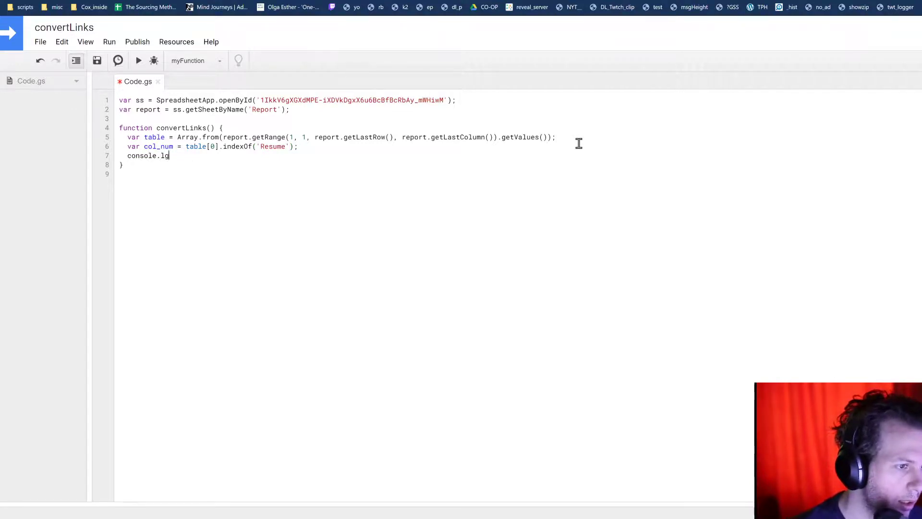
{"action": "type", "text": "og()"}
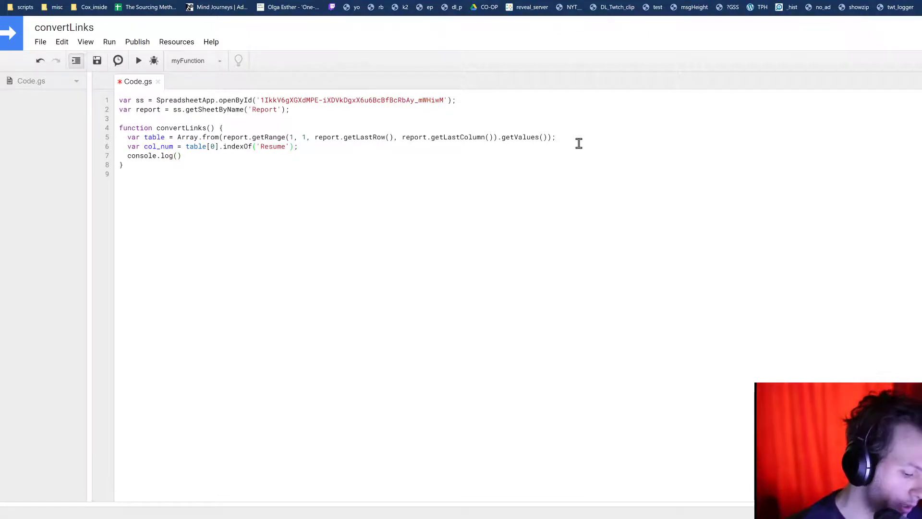
{"action": "type", "text": "+ 1"}
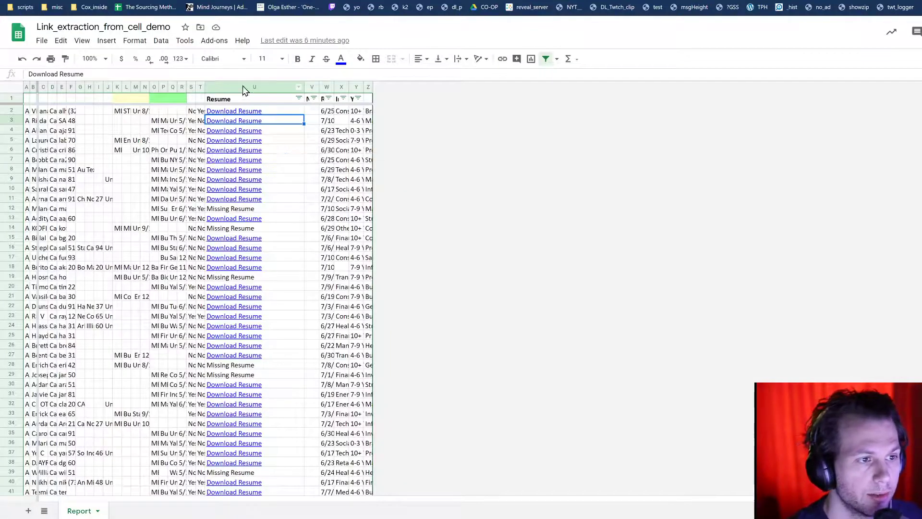
{"action": "mouse_move", "coordinate": [213, 89]}
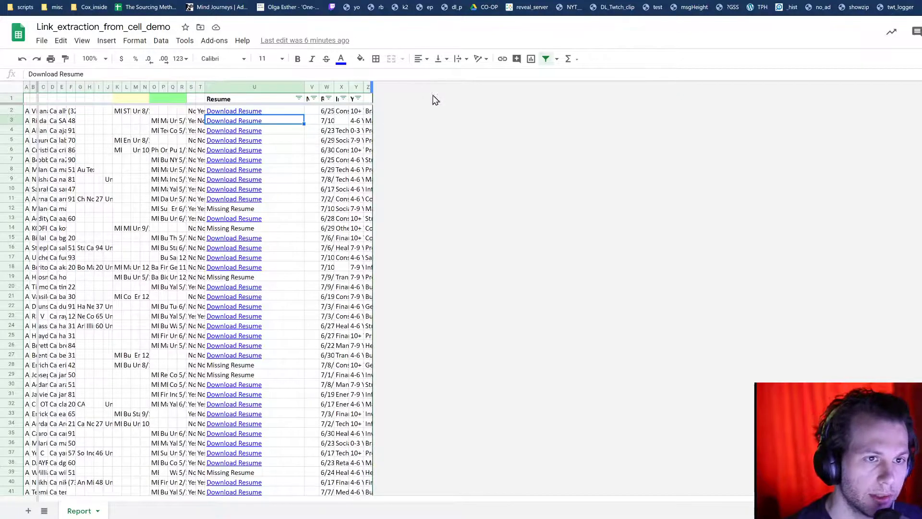
{"action": "mouse_move", "coordinate": [504, 169]}
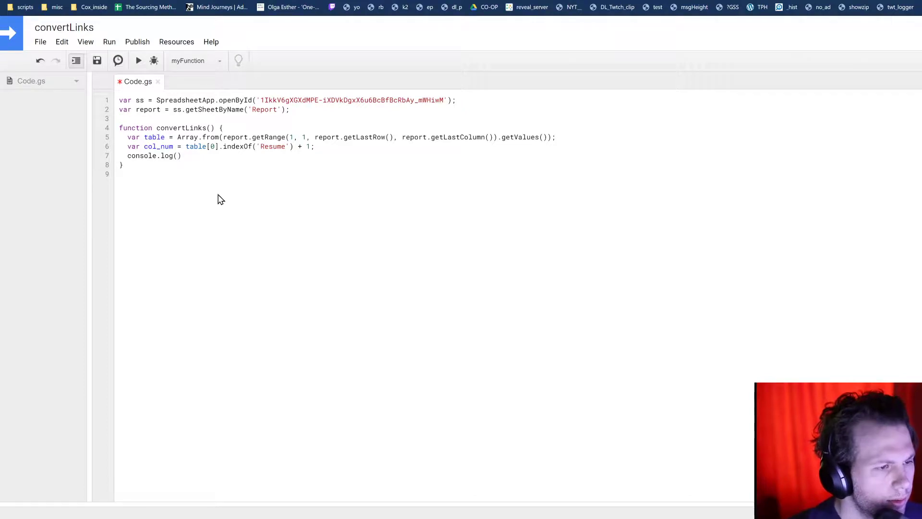
Change the logging line to Logger.log(col_num) and run convertLinks
{"action": "type", "text": "col_n"}
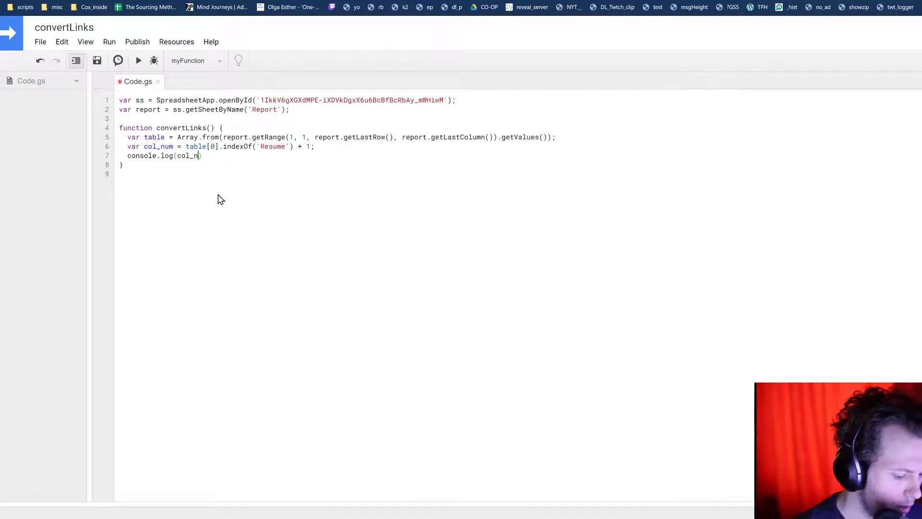
{"action": "type", "text": "um"}
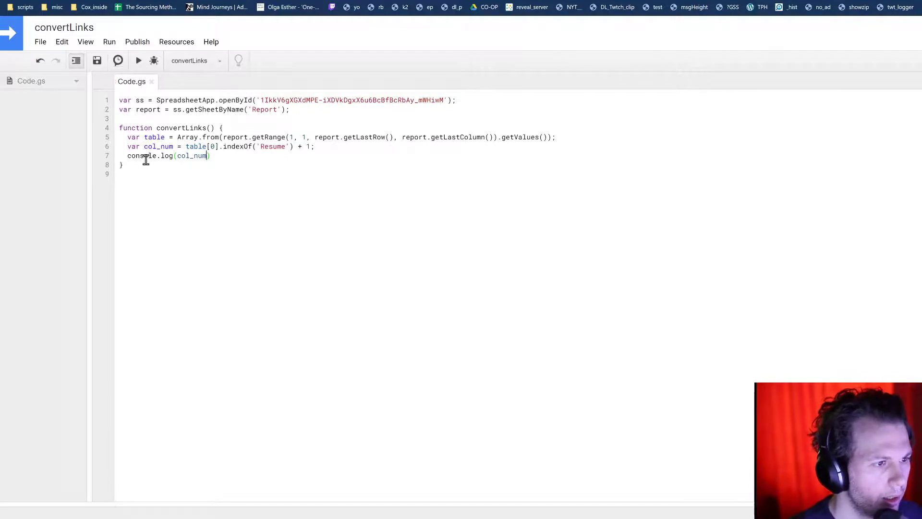
{"action": "type", "text": "Logger"}
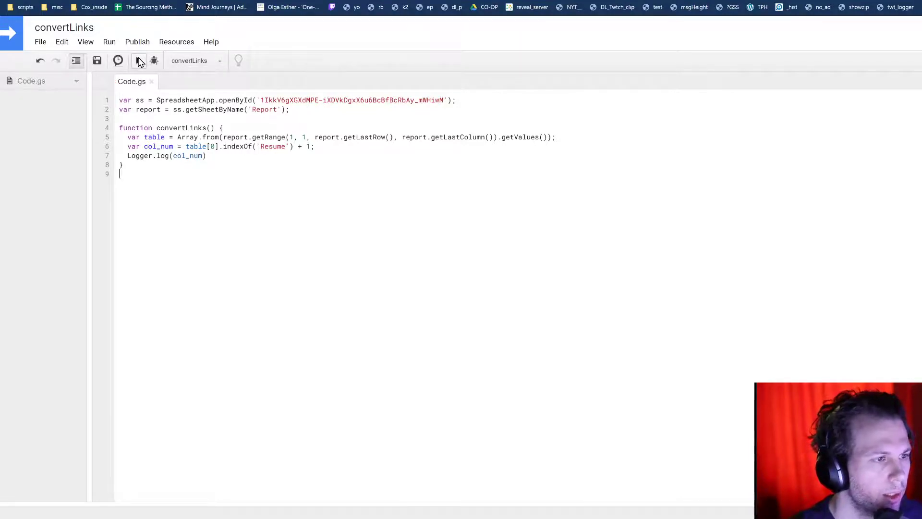
{"action": "left_click", "coordinate": [139, 61]}
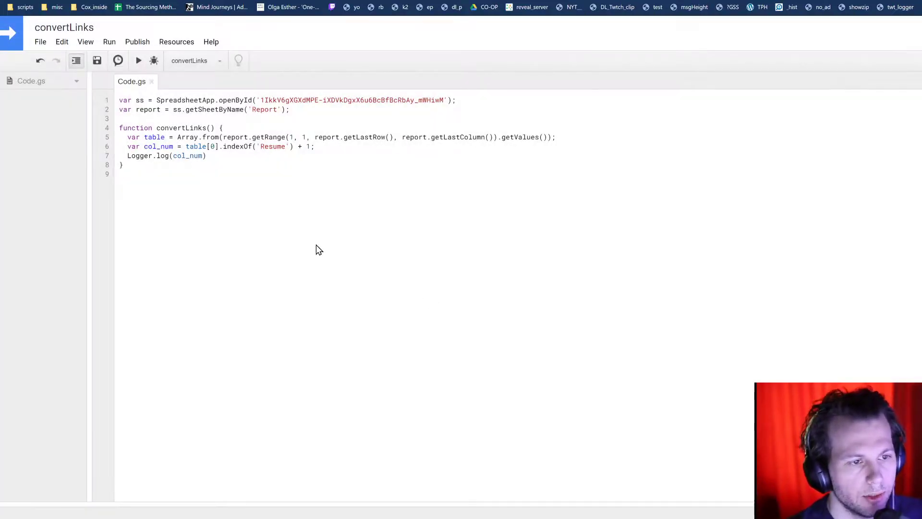
{"action": "mouse_move", "coordinate": [329, 305]}
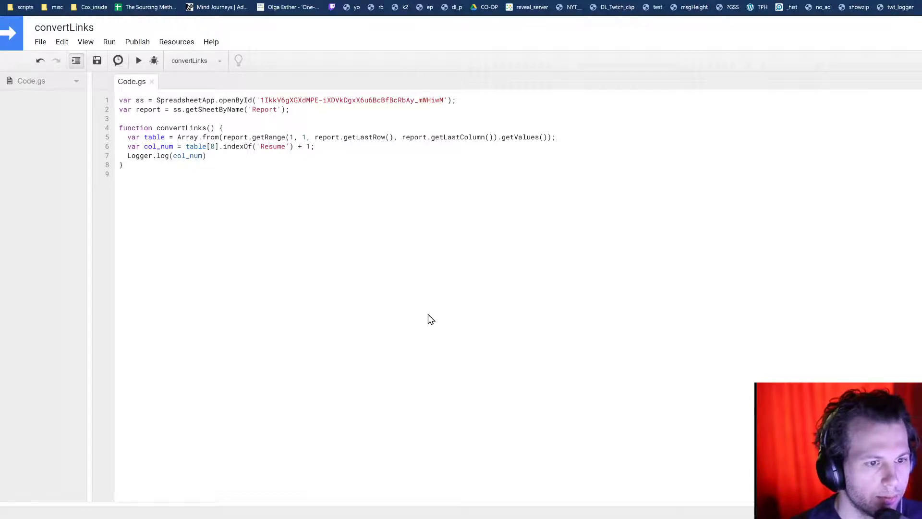
{"action": "left_click", "coordinate": [138, 61]}
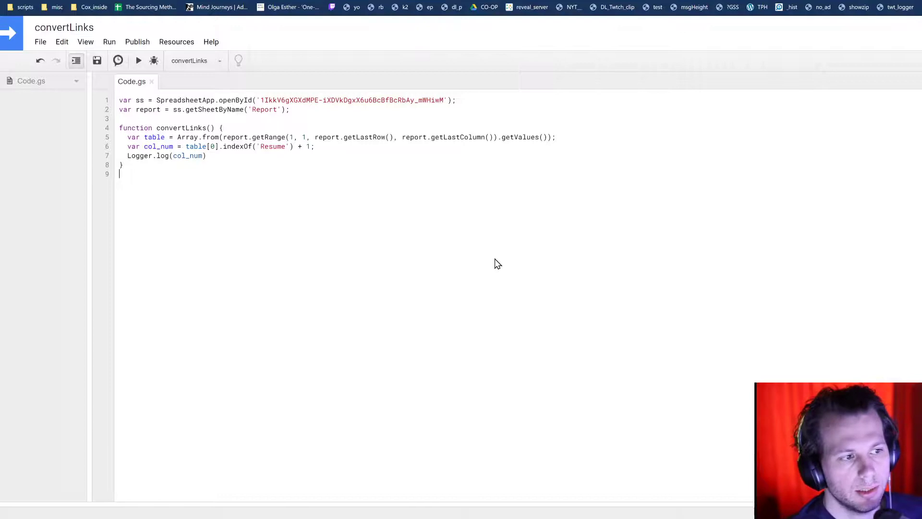
Check the logs showing 21.0 for the Resume column and dismiss them
{"action": "left_click", "coordinate": [138, 60]}
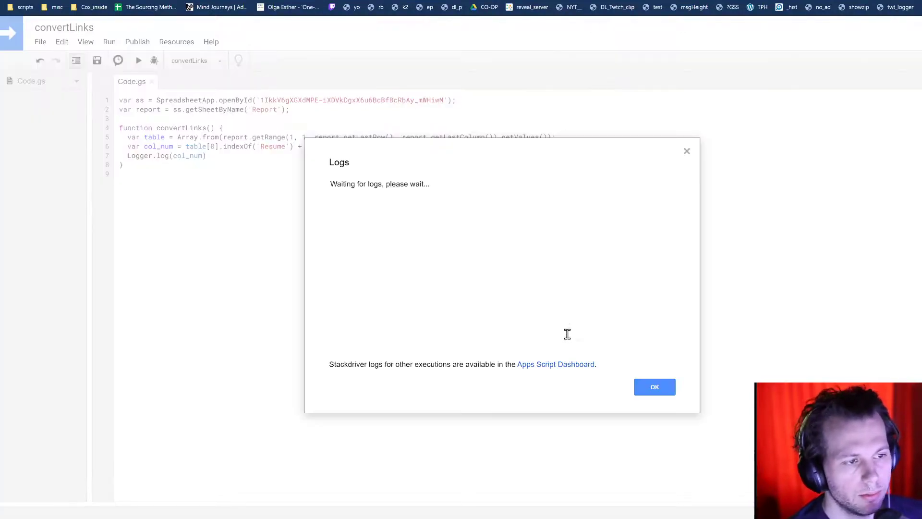
{"action": "mouse_move", "coordinate": [568, 285]}
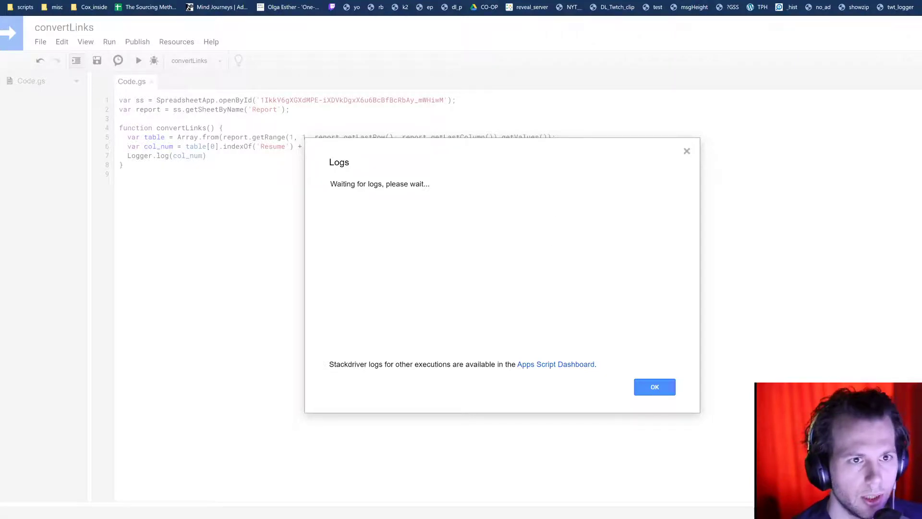
{"action": "mouse_move", "coordinate": [502, 251]}
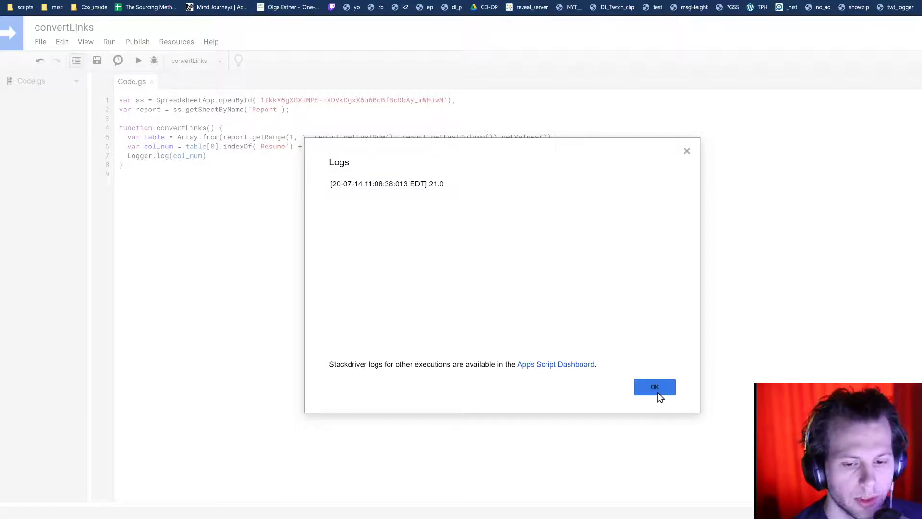
{"action": "left_click", "coordinate": [654, 386]}
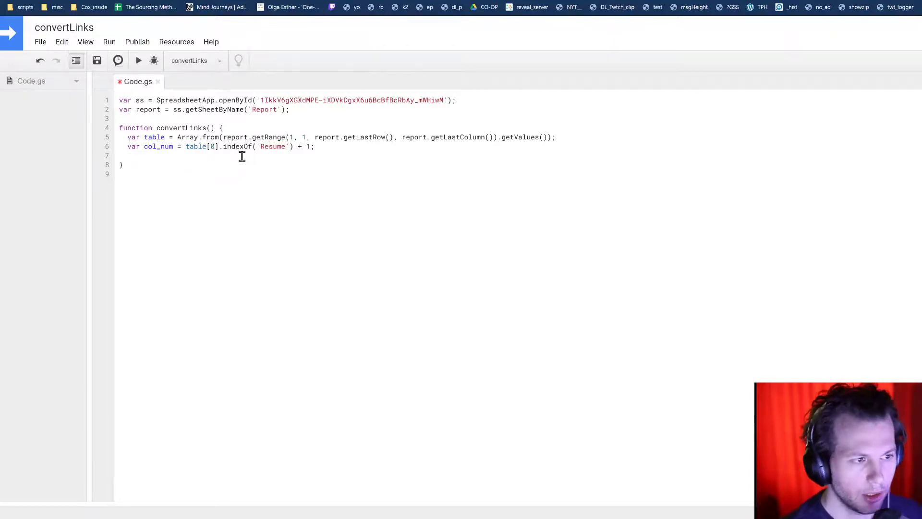
Add var rows = report.getLastRow(); inside convertLinks
{"action": "left_click", "coordinate": [128, 156]}
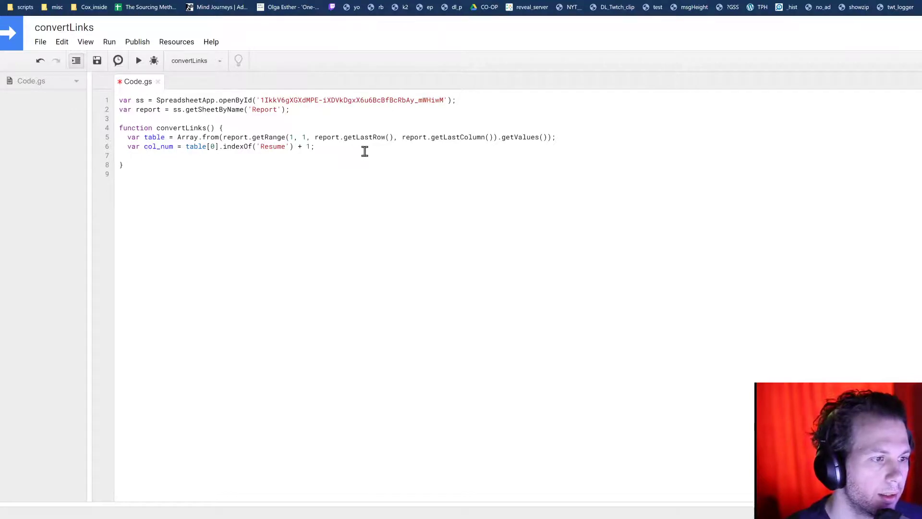
{"action": "mouse_move", "coordinate": [422, 158]}
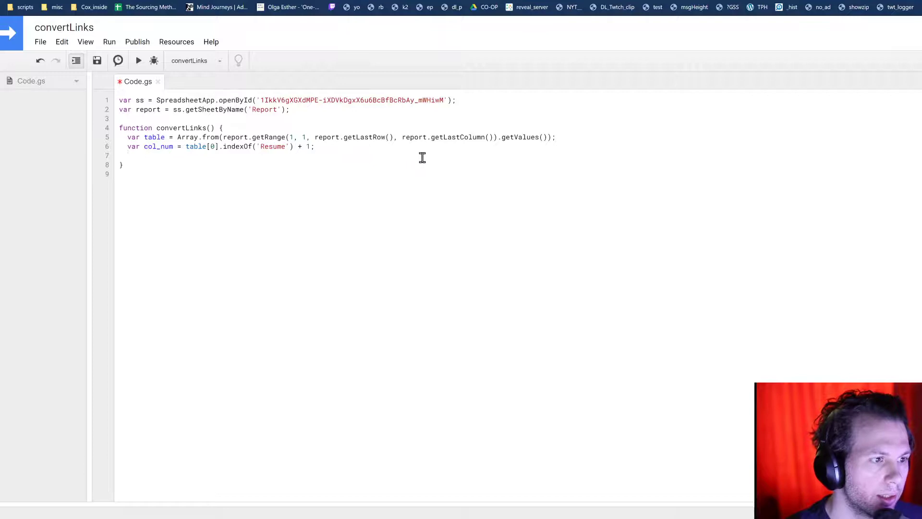
{"action": "mouse_move", "coordinate": [458, 190]}
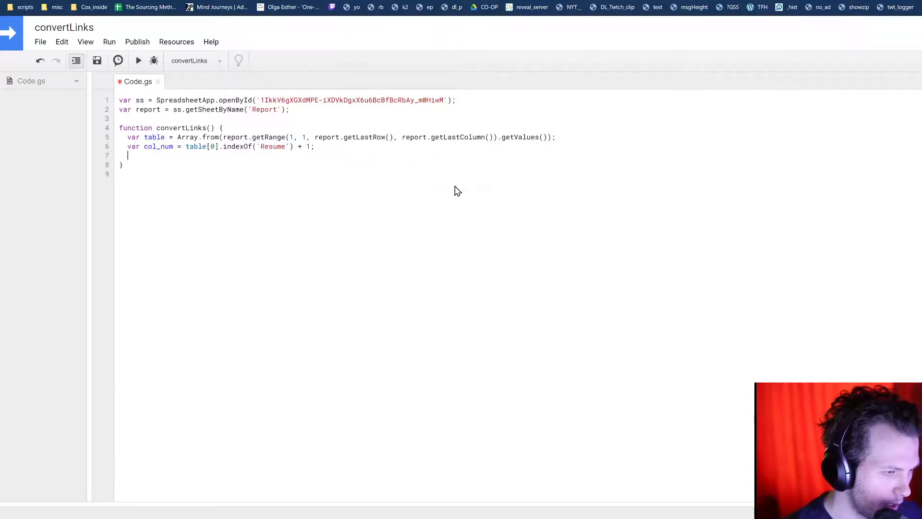
{"action": "type", "text": "var r"}
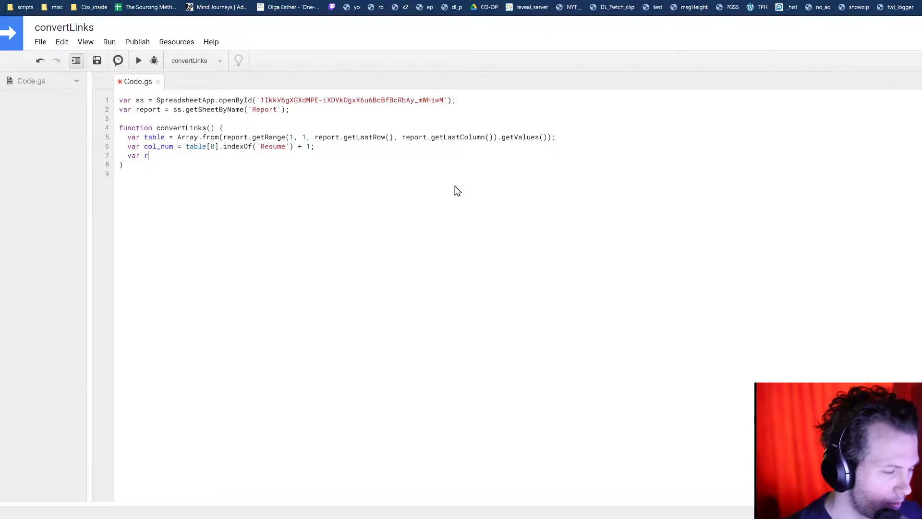
{"action": "type", "text": "ows ="}
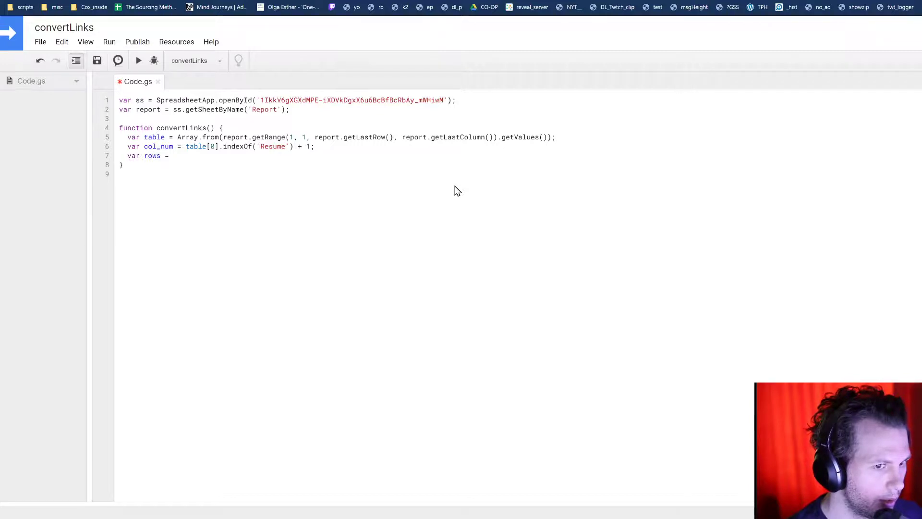
{"action": "type", "text": "rpo"}
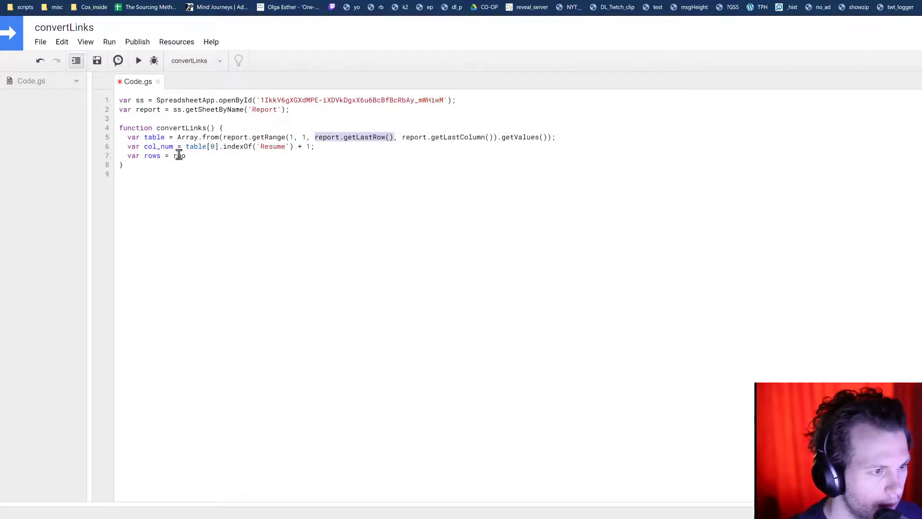
{"action": "type", "text": "report.getLastRow();"}
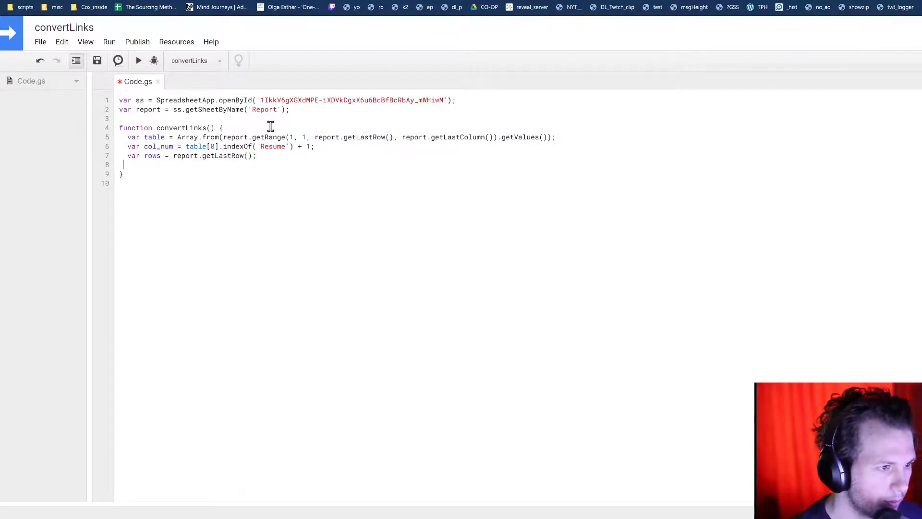
Add a for loop from i=2 while i<rows containing report.getRange(i, col_num)
{"action": "type", "text": "for("}
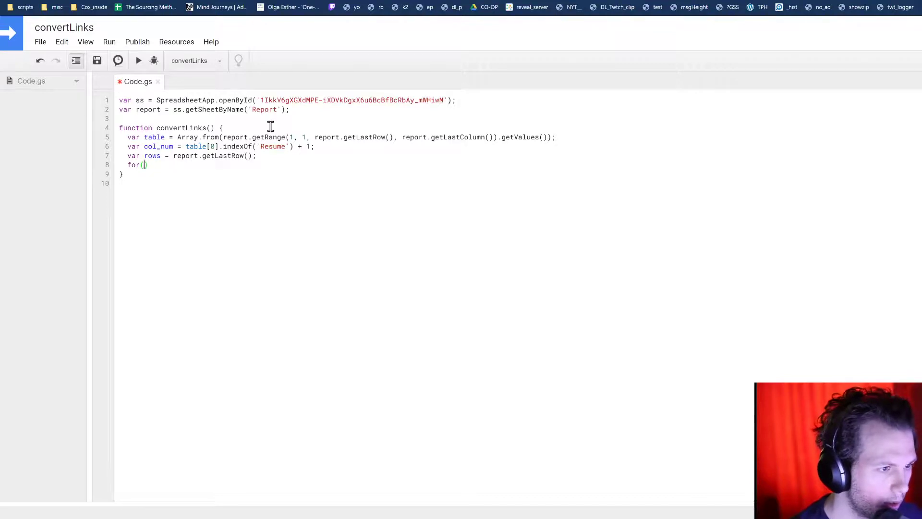
{"action": "type", "text": "var i="}
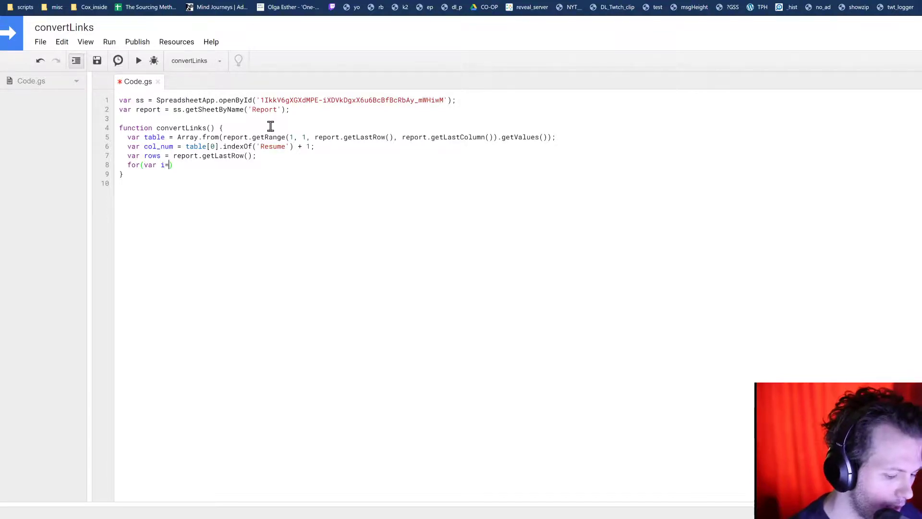
{"action": "type", "text": "0;"}
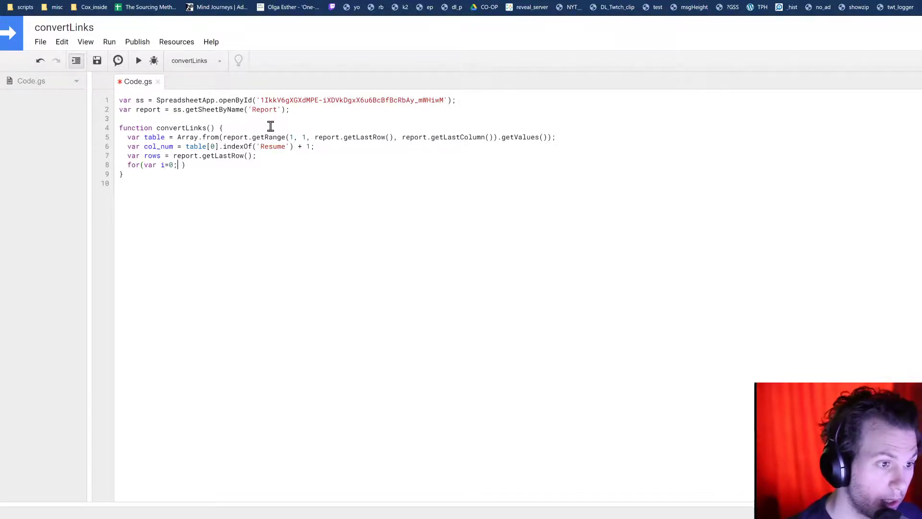
{"action": "type", "text": "1"}
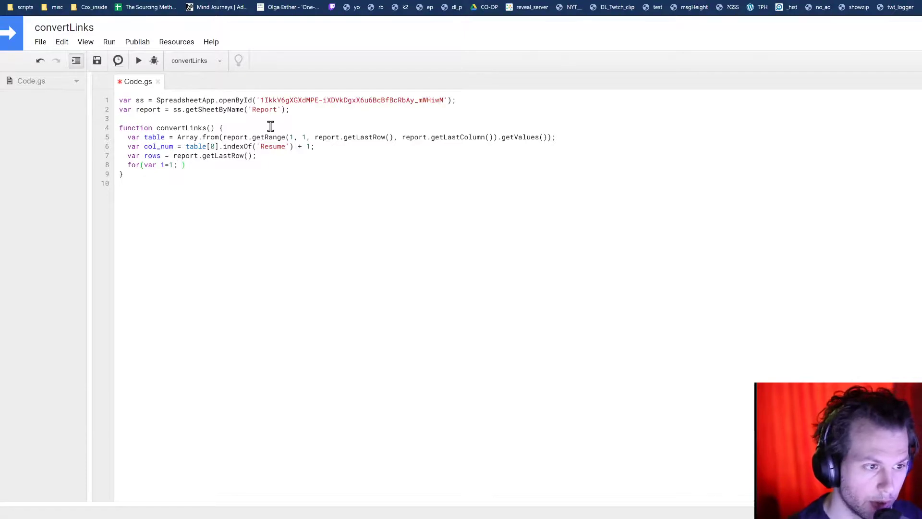
{"action": "key", "text": "Backspace"}
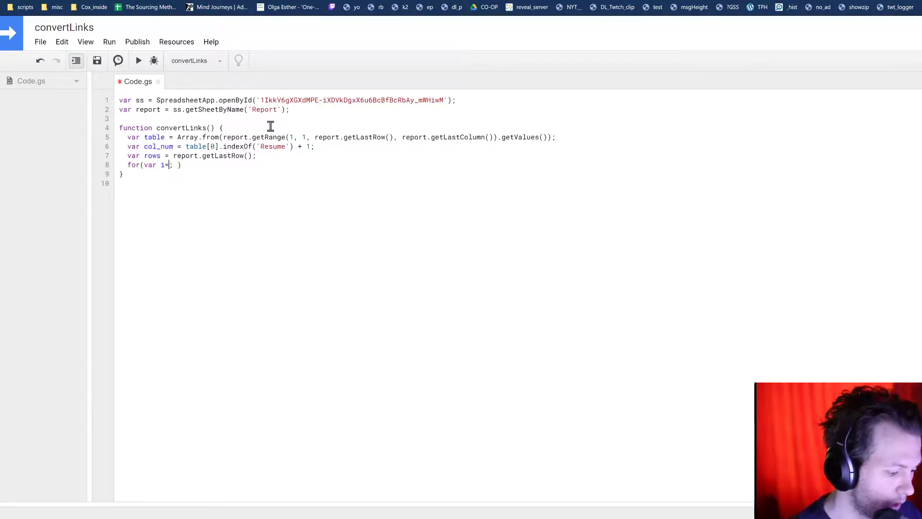
{"action": "type", "text": "2;"}
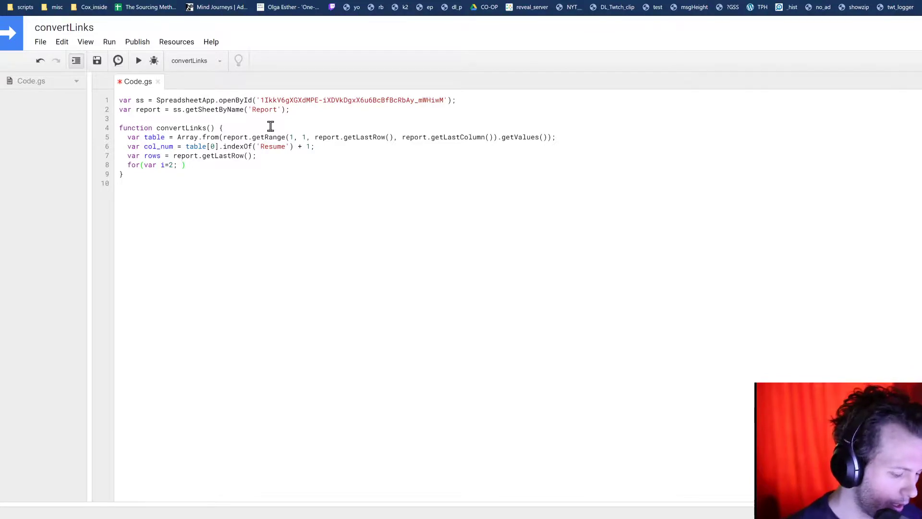
{"action": "type", "text": "i<rows; i++"}
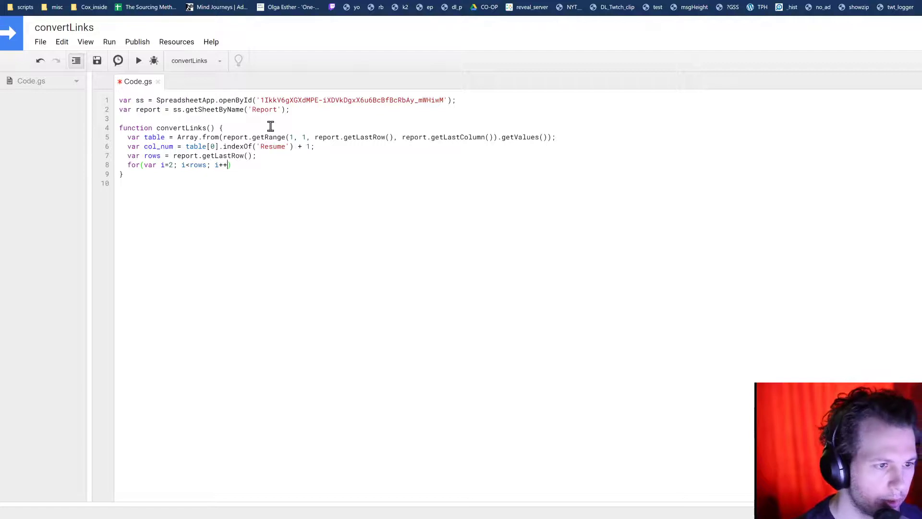
{"action": "type", "text": "{"}
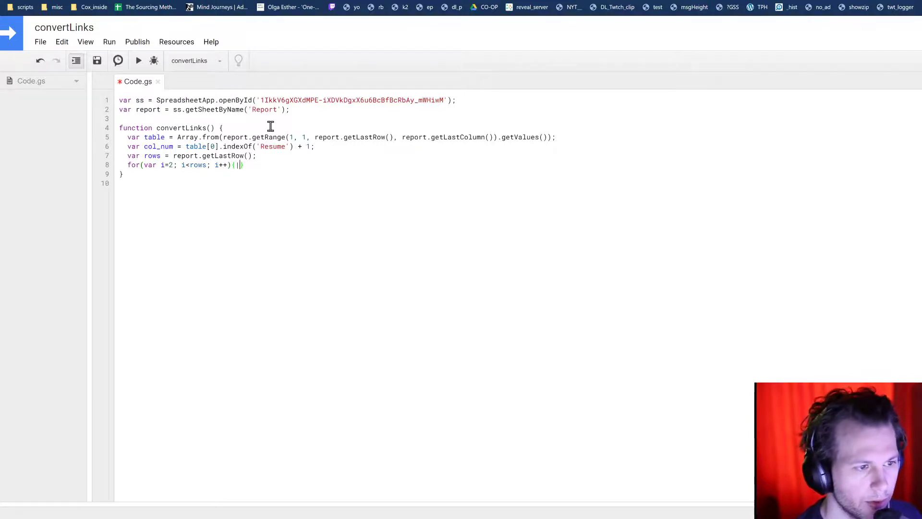
{"action": "key", "text": "Enter"}
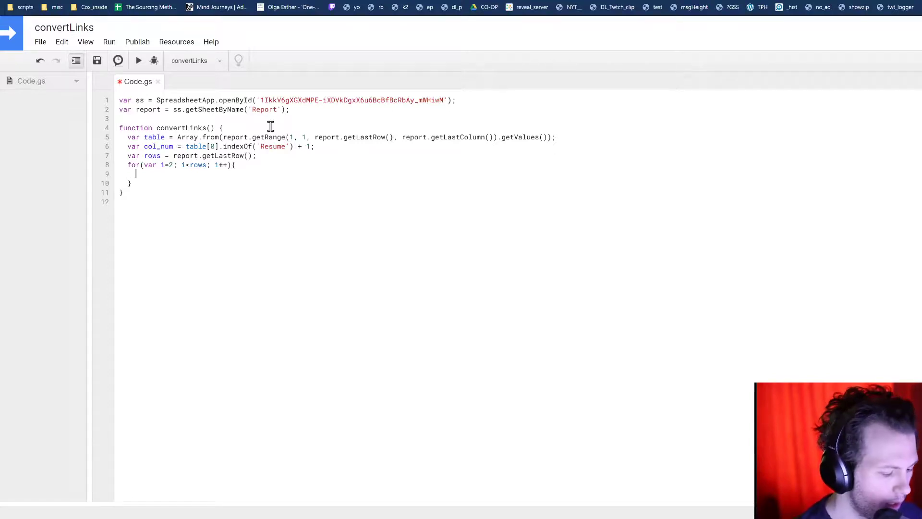
{"action": "type", "text": "report.getRange(i, col"}
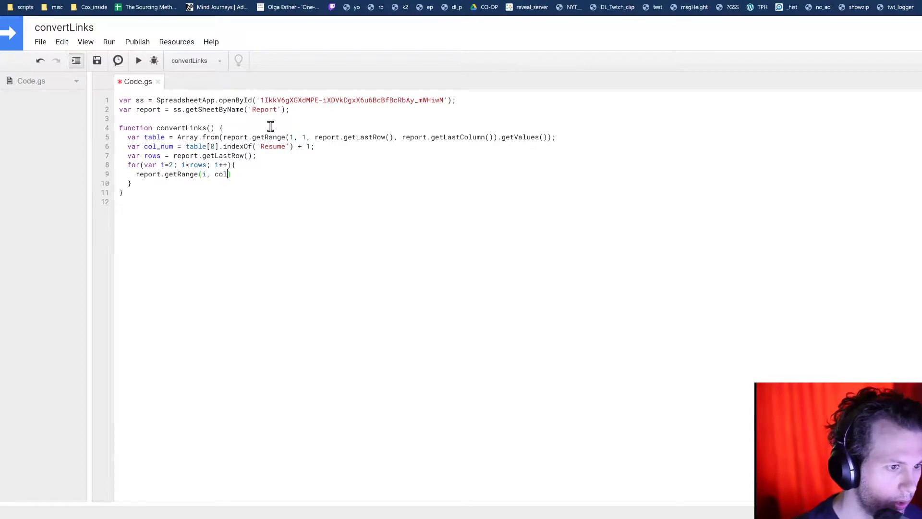
{"action": "type", "text": "_num"}
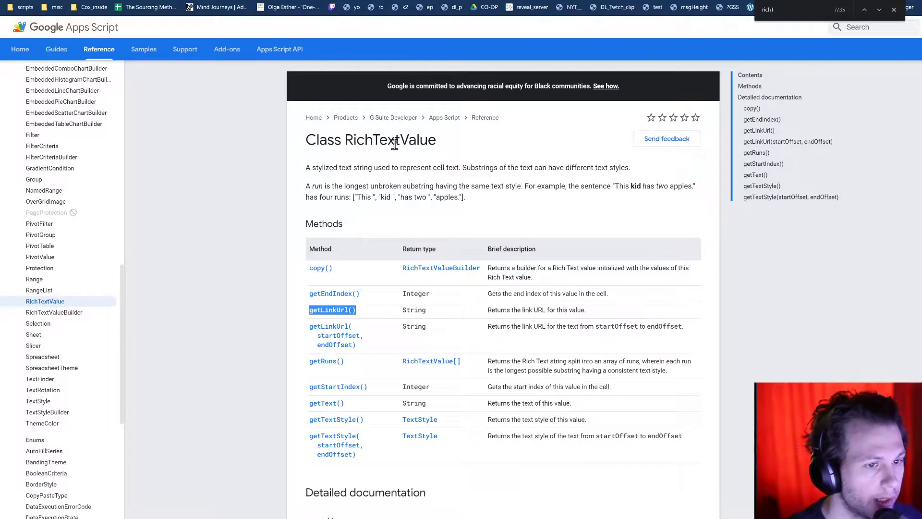
{"action": "mouse_move", "coordinate": [441, 20]}
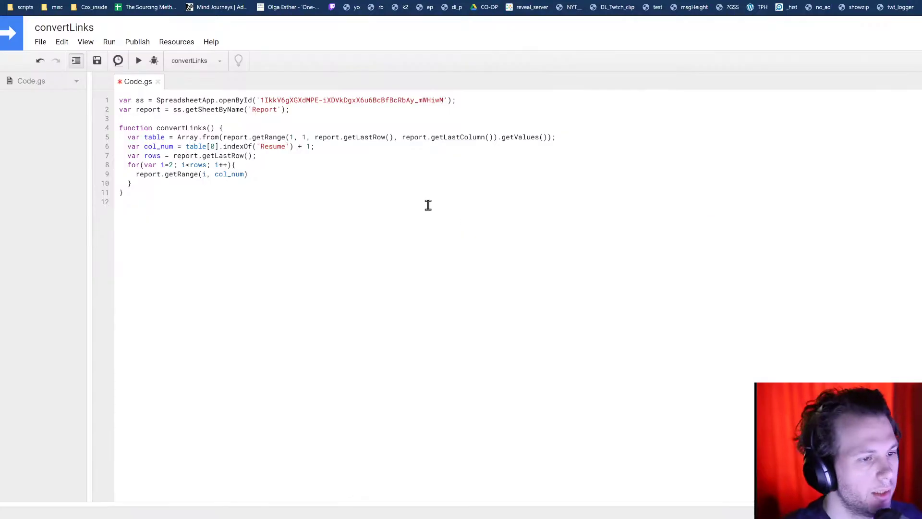
Store each Resume cell's getRichTextValue().getLinkUrl() in var link
{"action": "type", "text": ".get"}
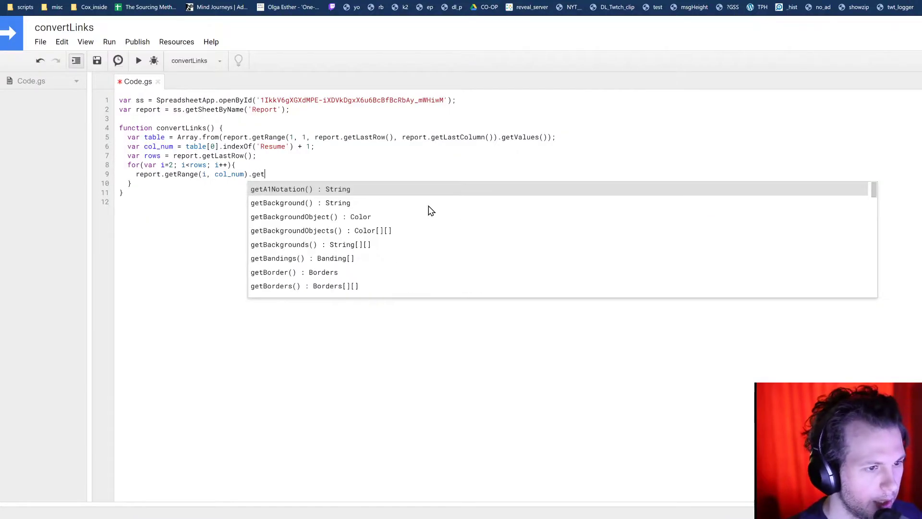
{"action": "type", "text": "RichTextValue()"}
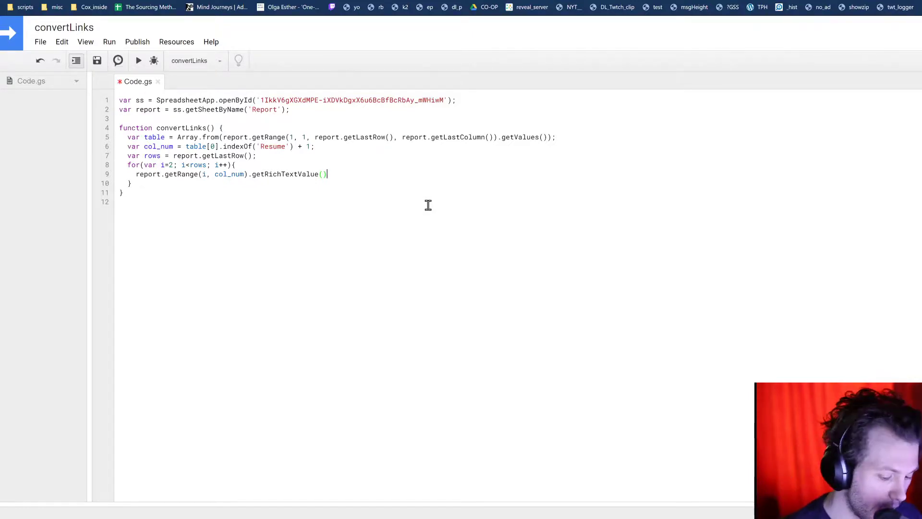
{"action": "type", "text": ".getLinkUrl();"}
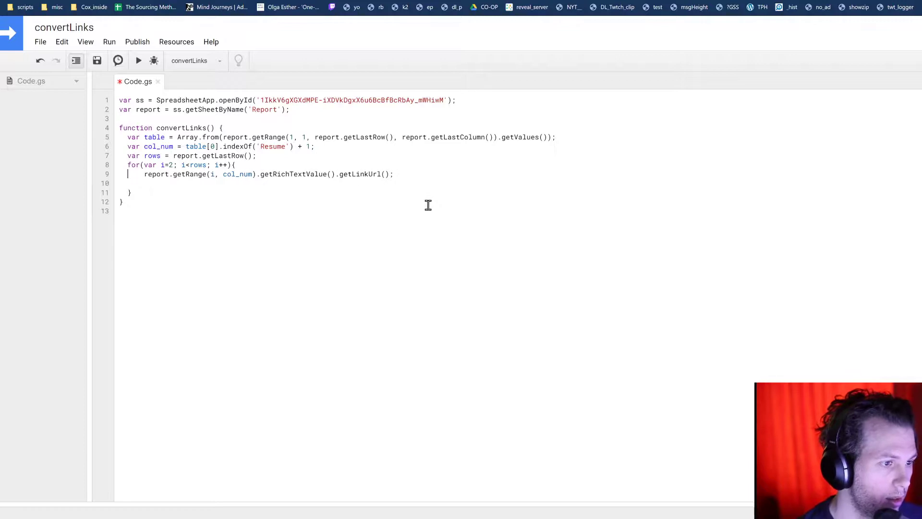
{"action": "type", "text": "var"}
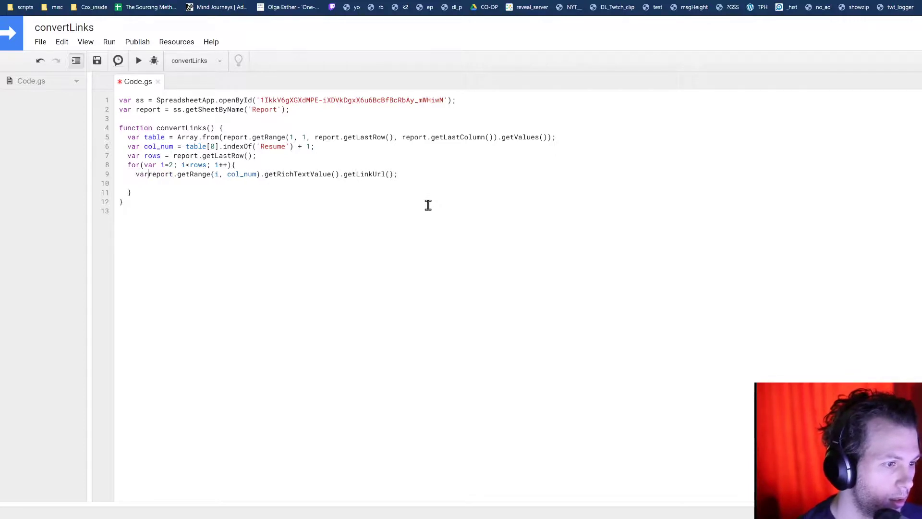
{"action": "type", "text": "link ="}
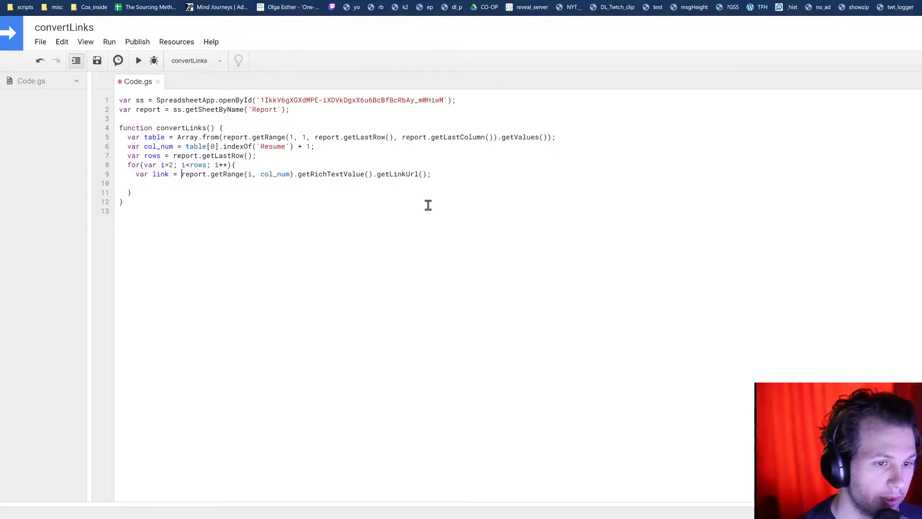
{"action": "key", "text": "enter"}
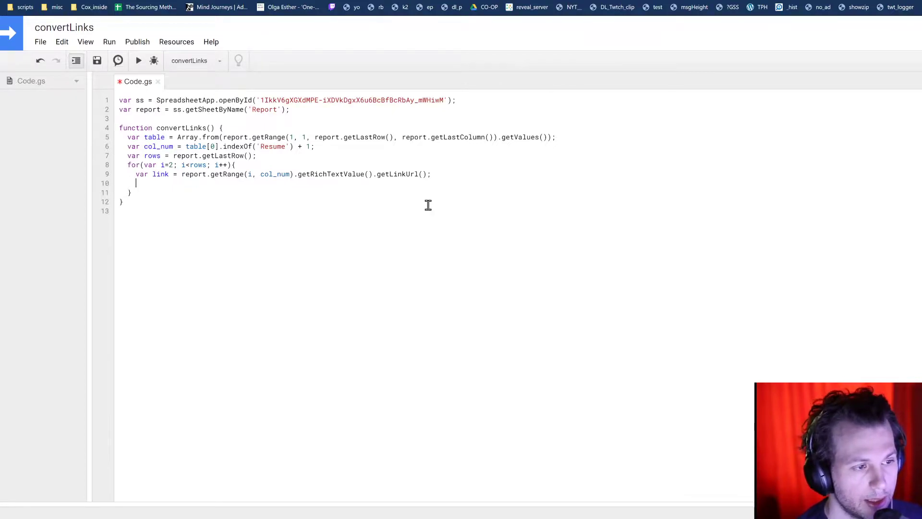
Add Logger.log(link); in the loop and limit the loop to i<5
{"action": "type", "text": "Lo"}
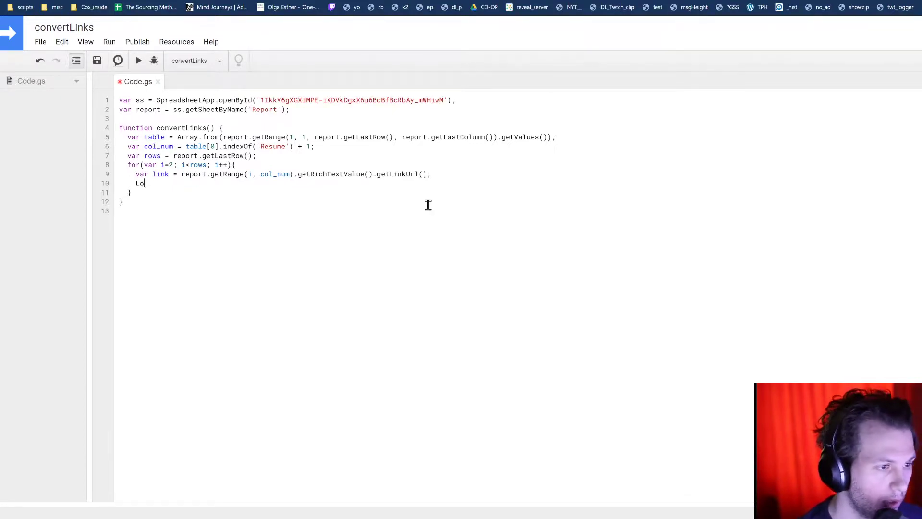
{"action": "type", "text": "gger.l"}
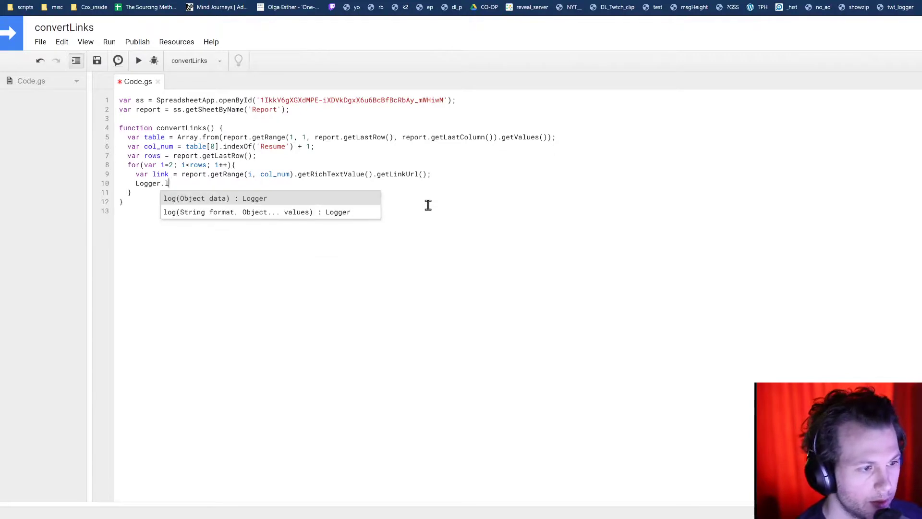
{"action": "type", "text": "og(link)"}
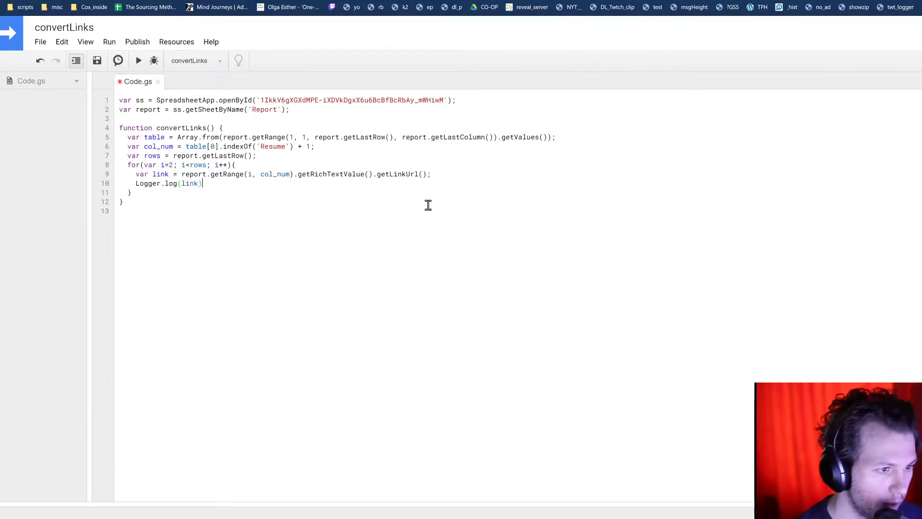
{"action": "type", "text": ";"}
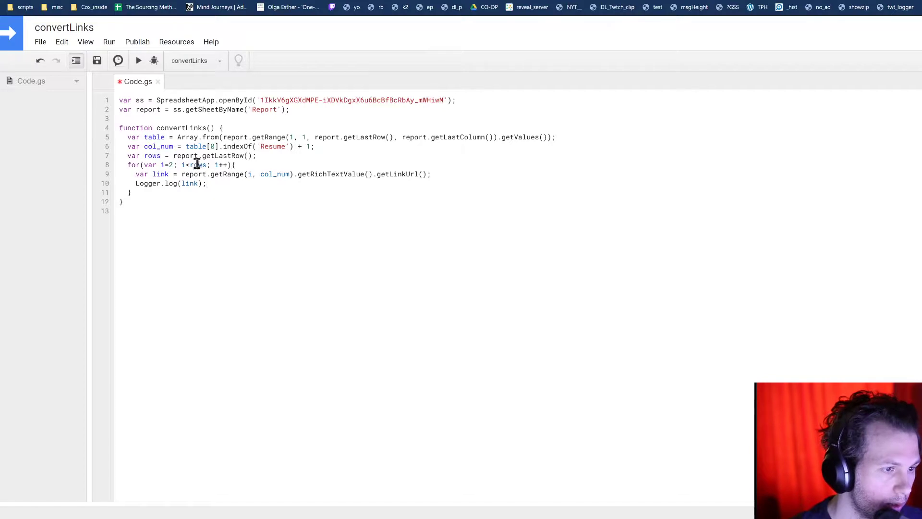
{"action": "type", "text": "5"}
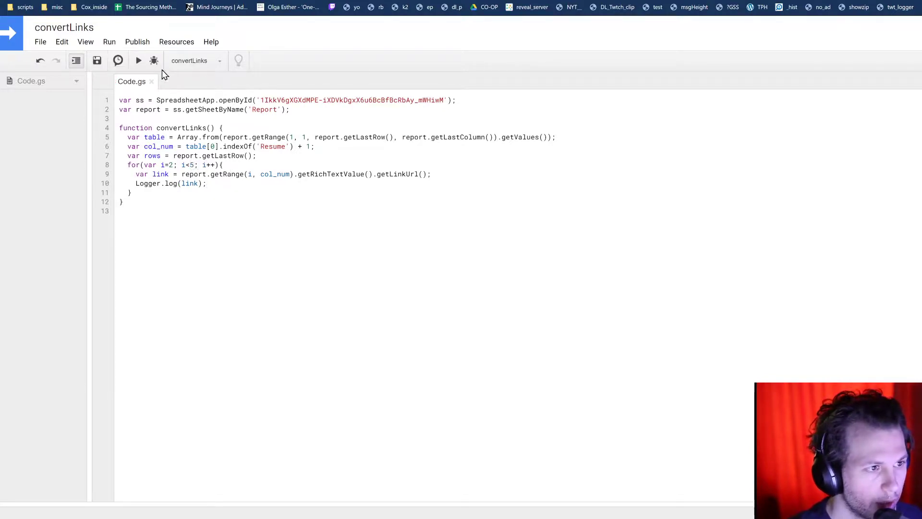
{"action": "left_click", "coordinate": [138, 60]}
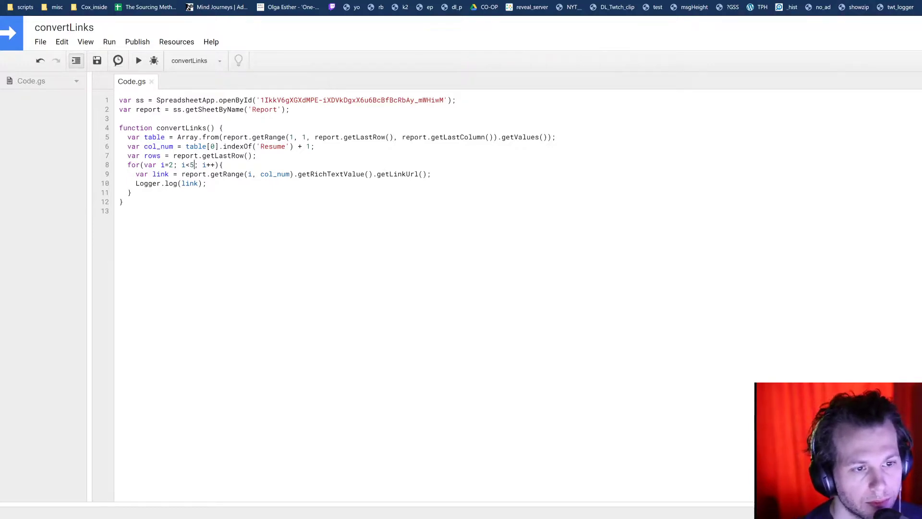
{"action": "left_click", "coordinate": [139, 61]}
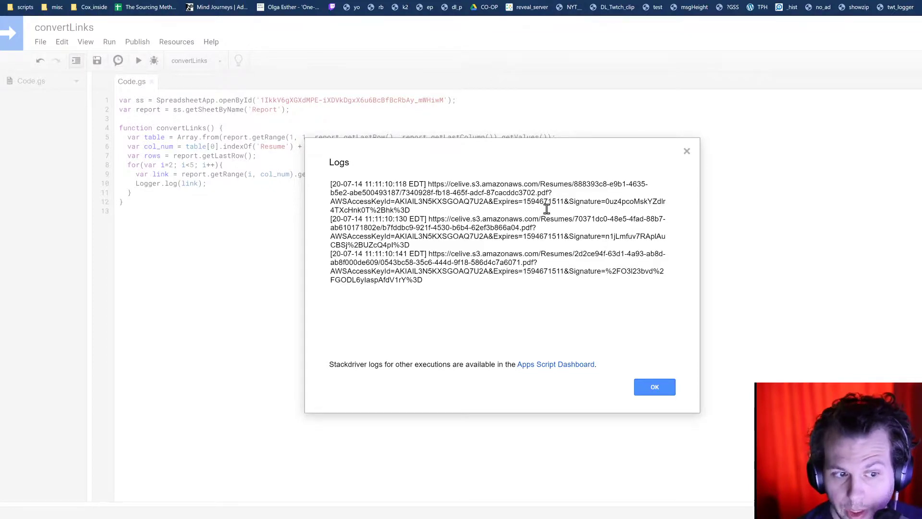
{"action": "left_click", "coordinate": [654, 386]}
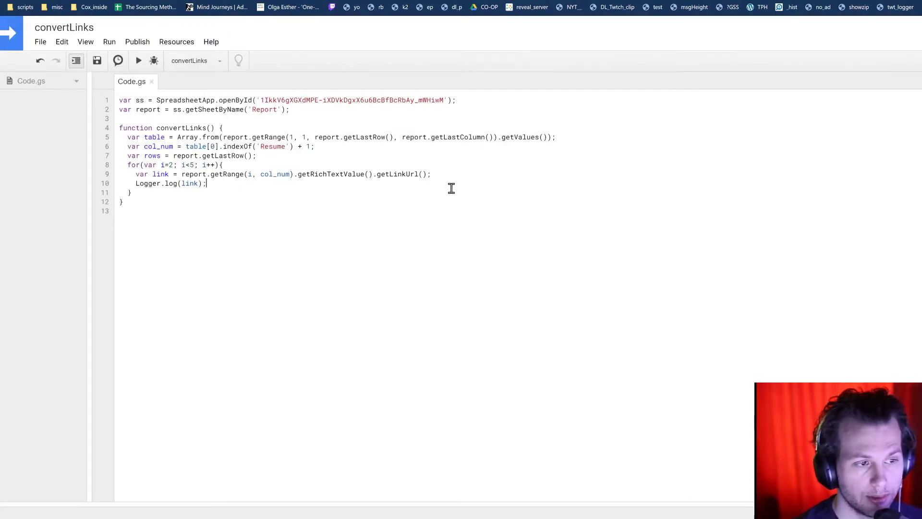
Replace the Logger.log(link) line with an unfinished report.getRange(i, ) call
{"action": "double_click", "coordinate": [146, 183]}
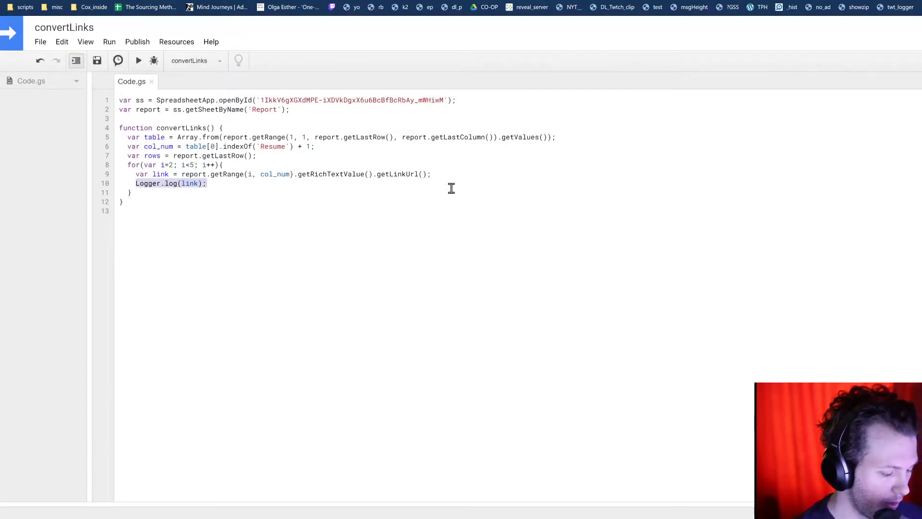
{"action": "type", "text": "report.getRange(row, column"}
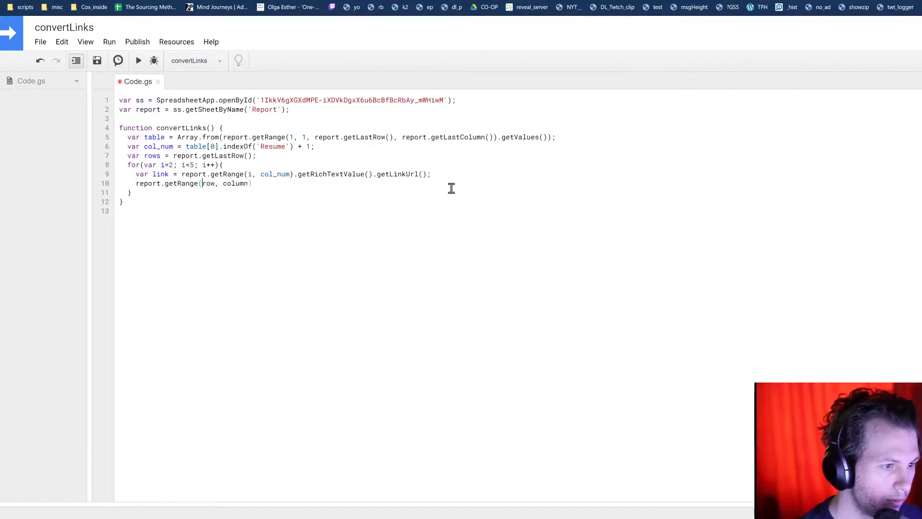
{"action": "double_click", "coordinate": [209, 183]}
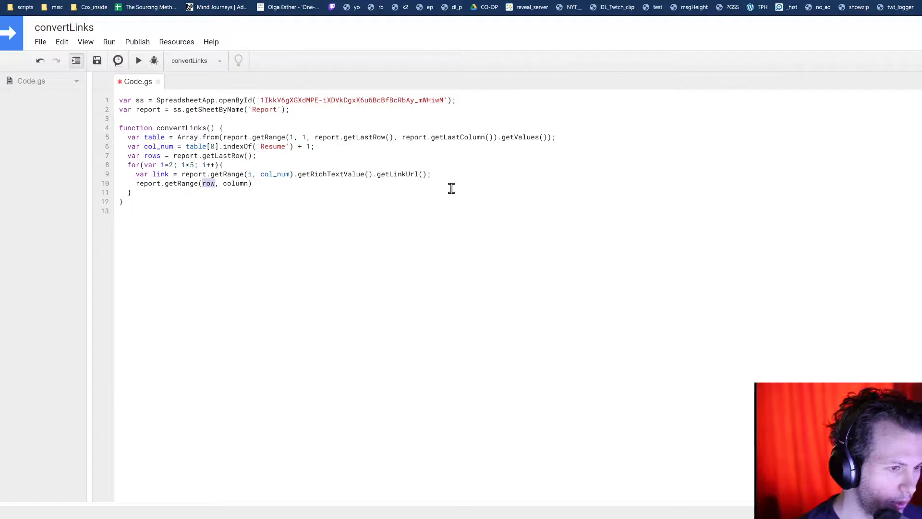
{"action": "type", "text": "i,"}
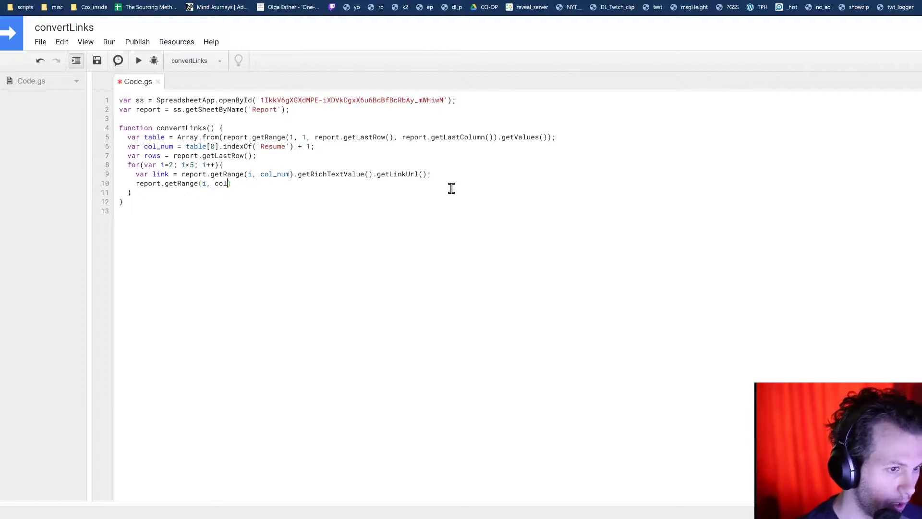
{"action": "key", "text": "Backspace"}
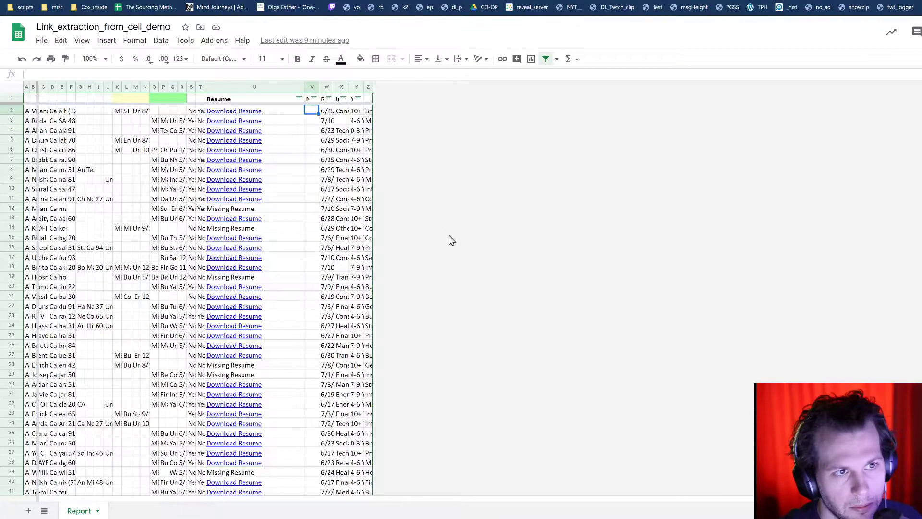
{"action": "mouse_move", "coordinate": [490, 293]}
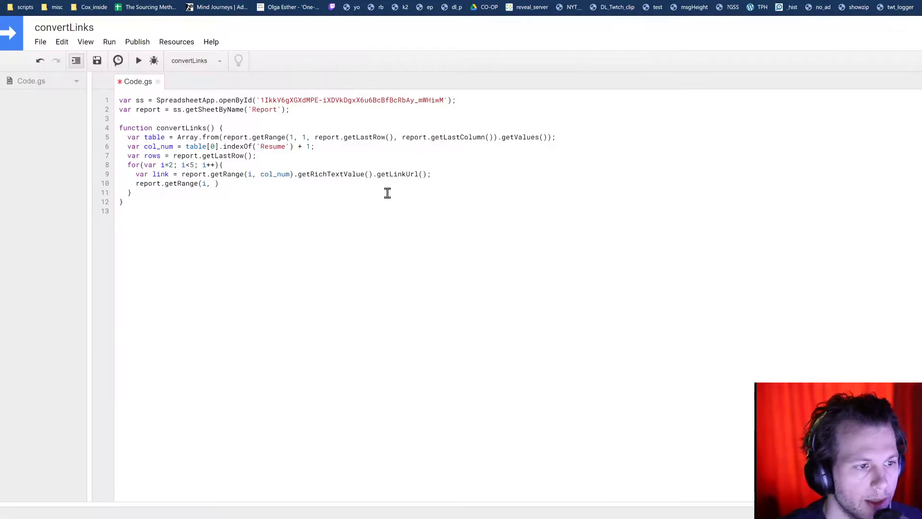
{"action": "mouse_move", "coordinate": [285, 194]}
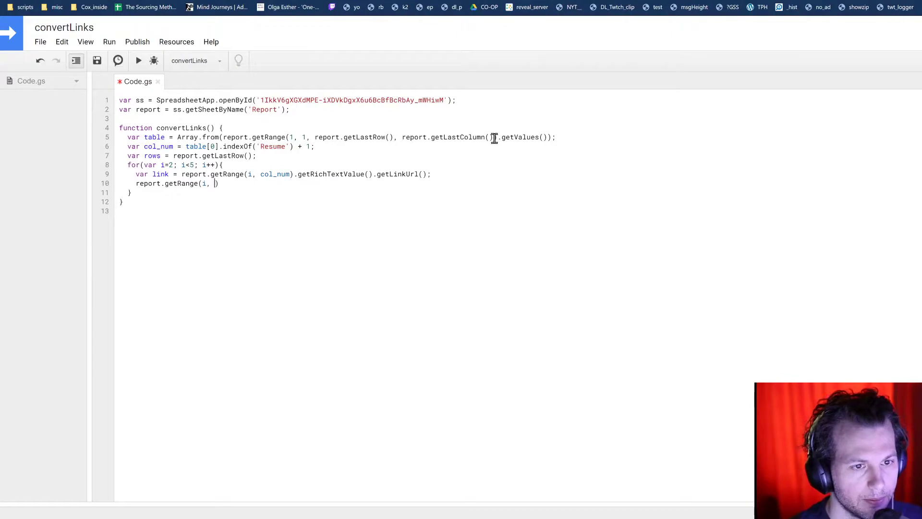
Add var last_col = report.getLastColumn(); above the loop for reuse
{"action": "double_click", "coordinate": [459, 137]}
{"action": "type", "text": "var last_col = report.getLastColumn();"}
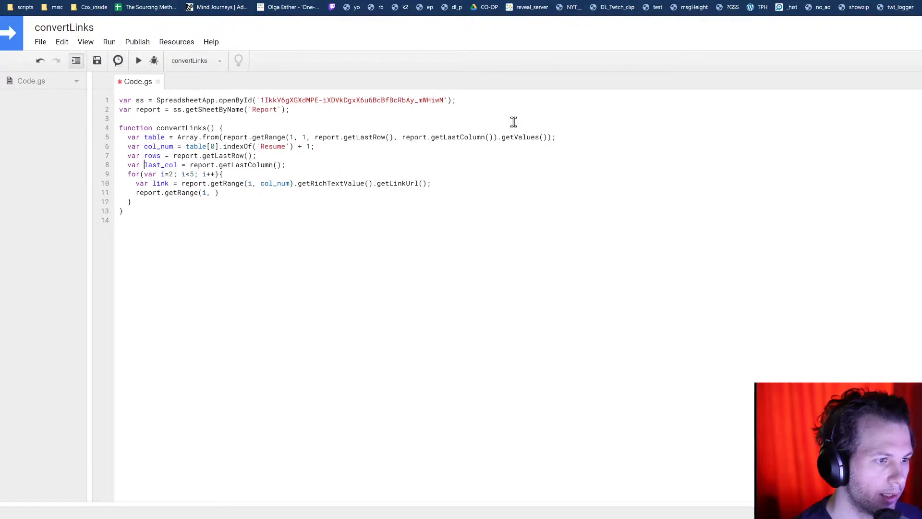
{"action": "double_click", "coordinate": [160, 164]}
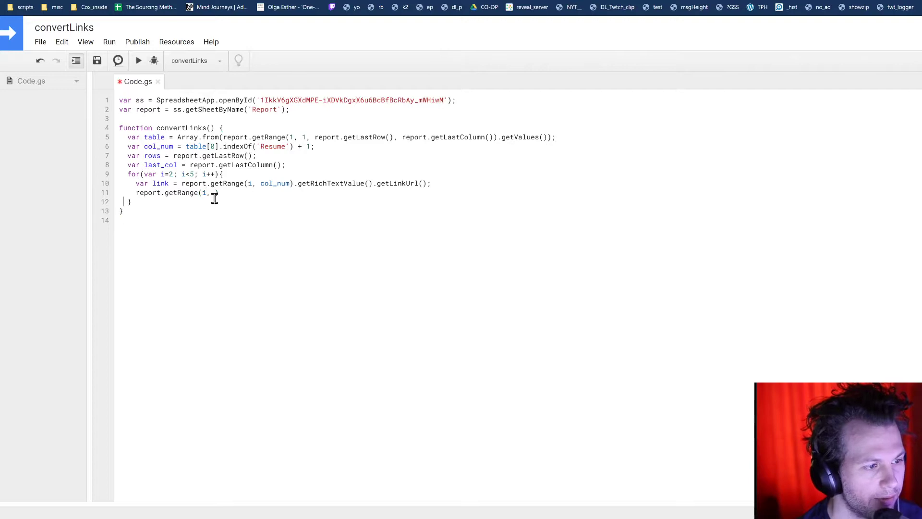
Complete the line as report.getRange(i, last_col+1).setValue(link); to write each link after the last column
{"action": "type", "text": "last_col)"}
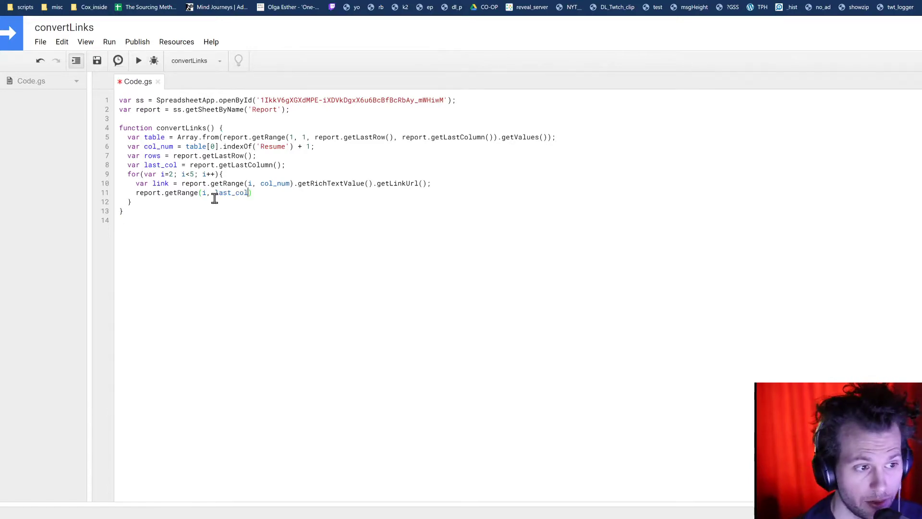
{"action": "type", "text": "."}
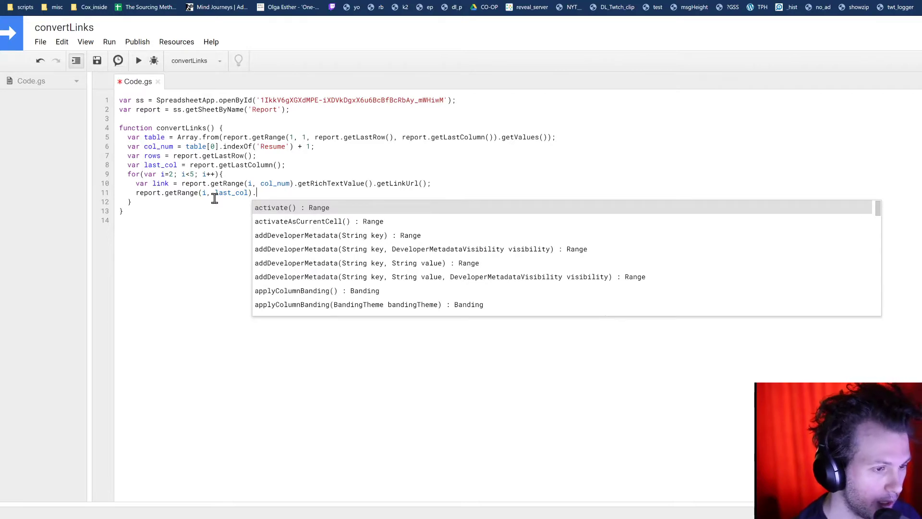
{"action": "type", "text": "+1)"}
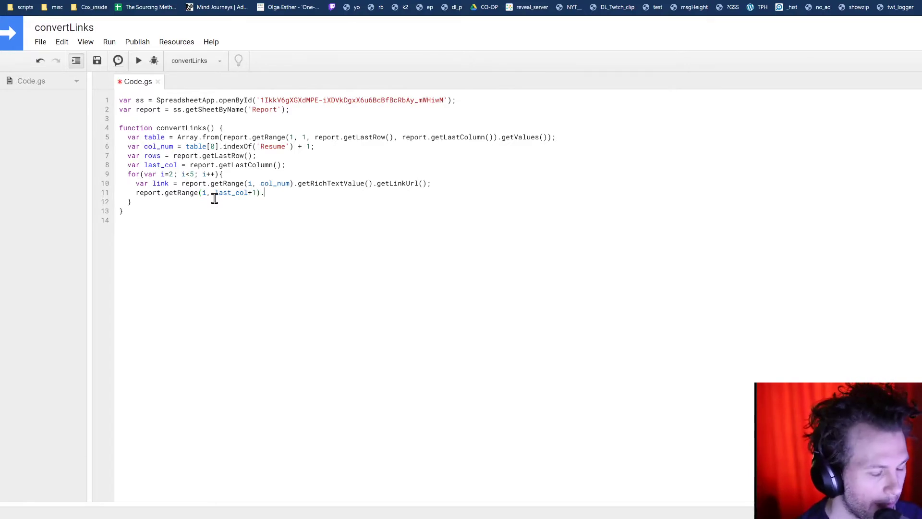
{"action": "type", "text": "setValue"}
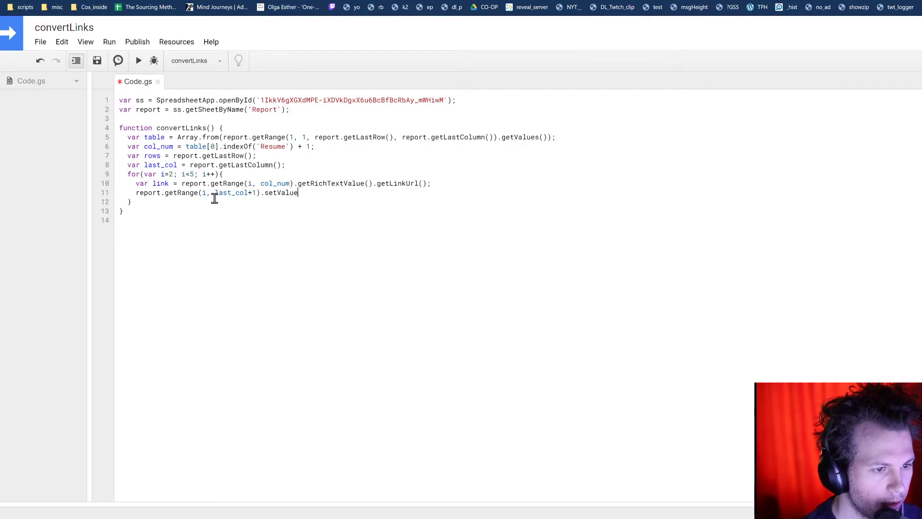
{"action": "type", "text": "(link)"}
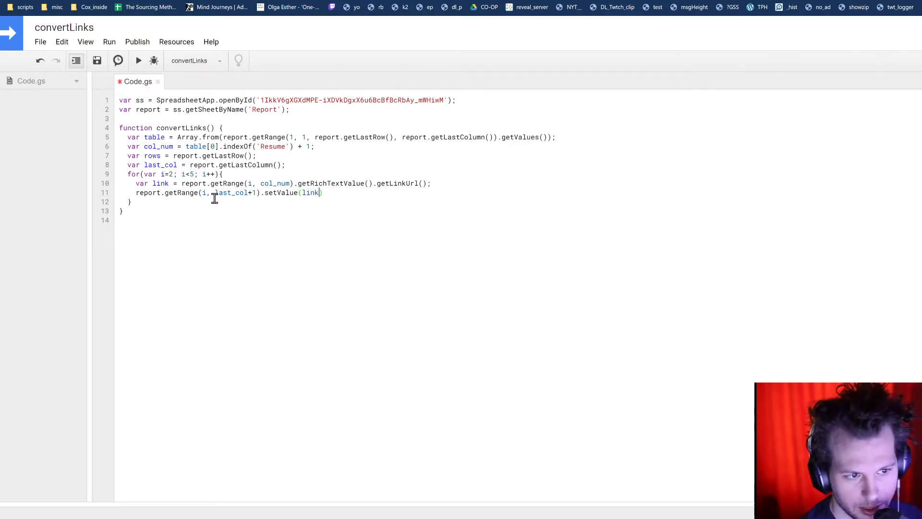
{"action": "type", "text": ";"}
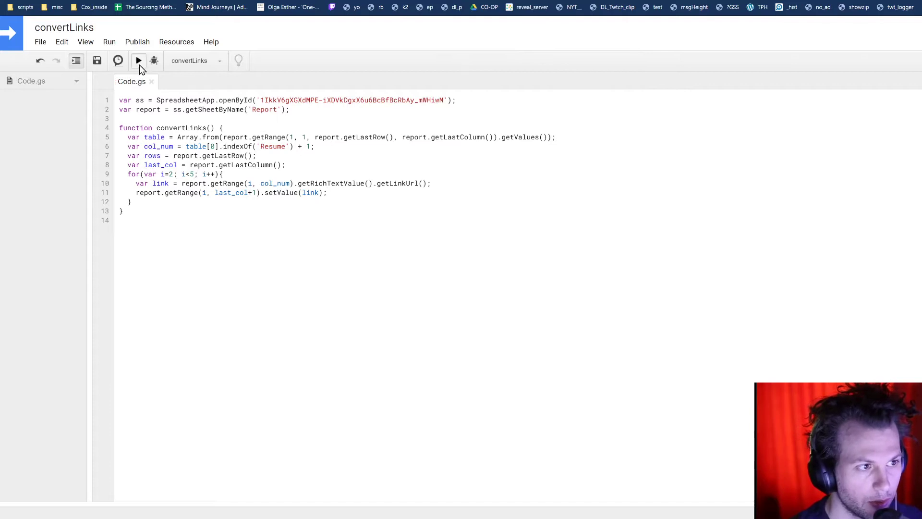
Run convertLinks as a test, then delete the resulting link columns AA–AB from the Report sheet
{"action": "left_click", "coordinate": [137, 60]}
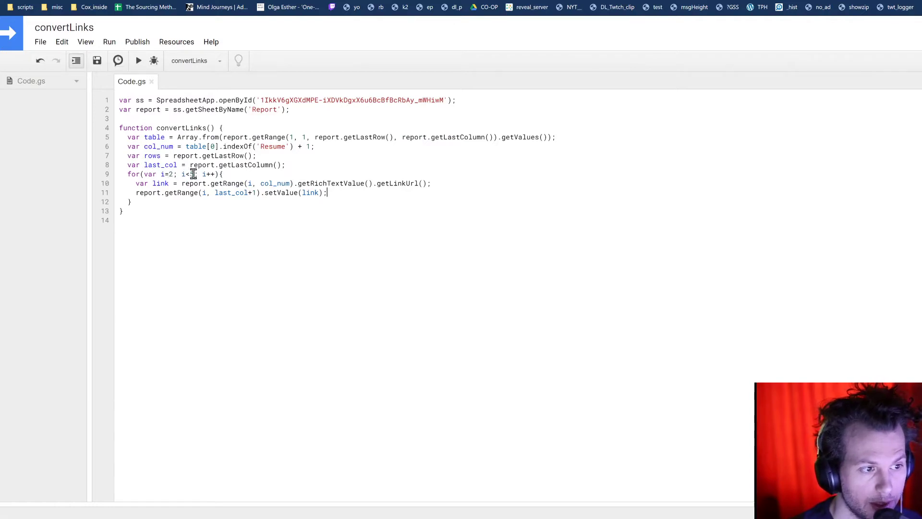
{"action": "left_click", "coordinate": [138, 61]}
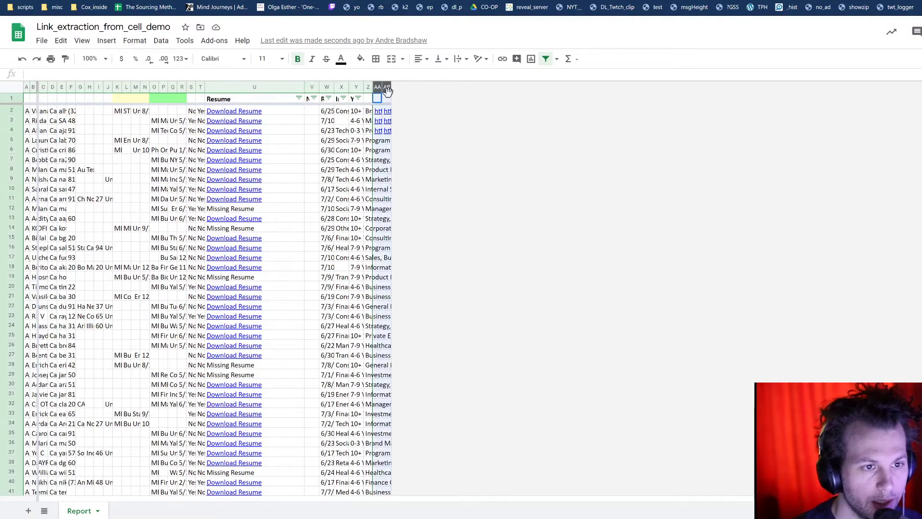
{"action": "right_click", "coordinate": [376, 86]}
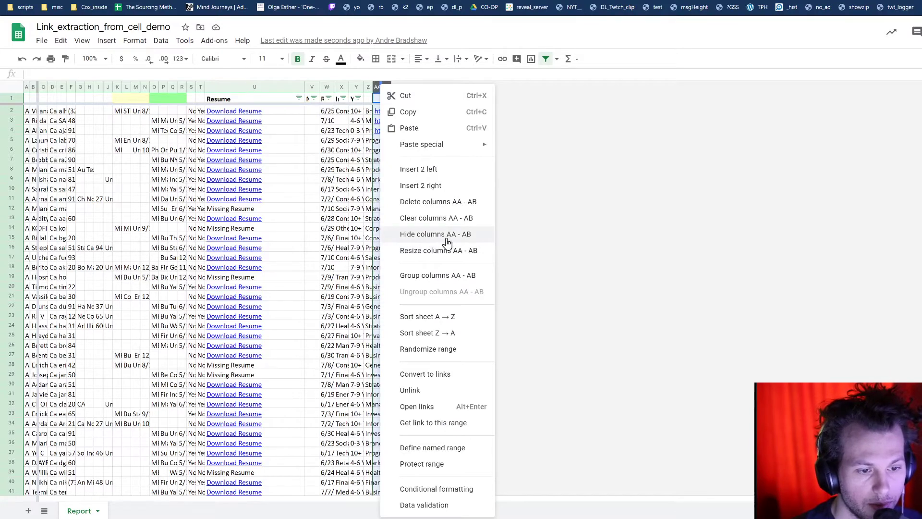
{"action": "left_click", "coordinate": [434, 234]}
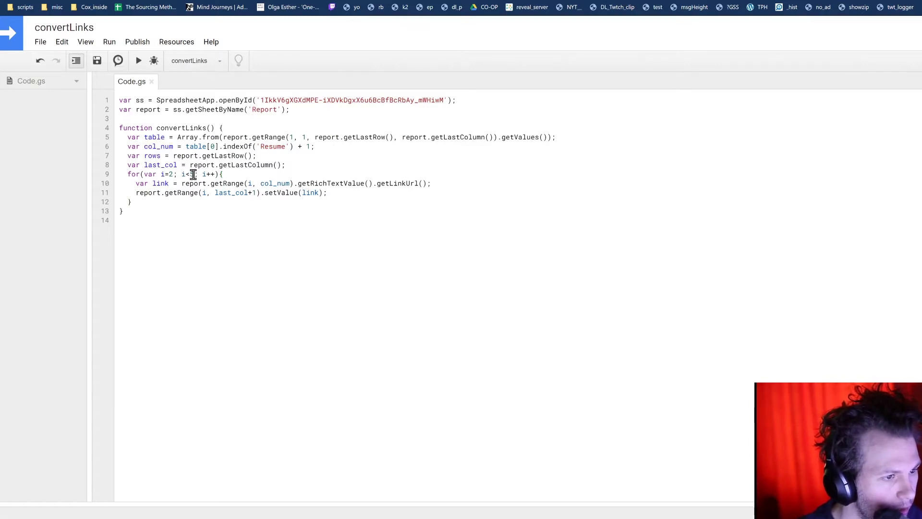
Change the loop limit from 5 back to rows and run convertLinks over every row
{"action": "type", "text": "rows"}
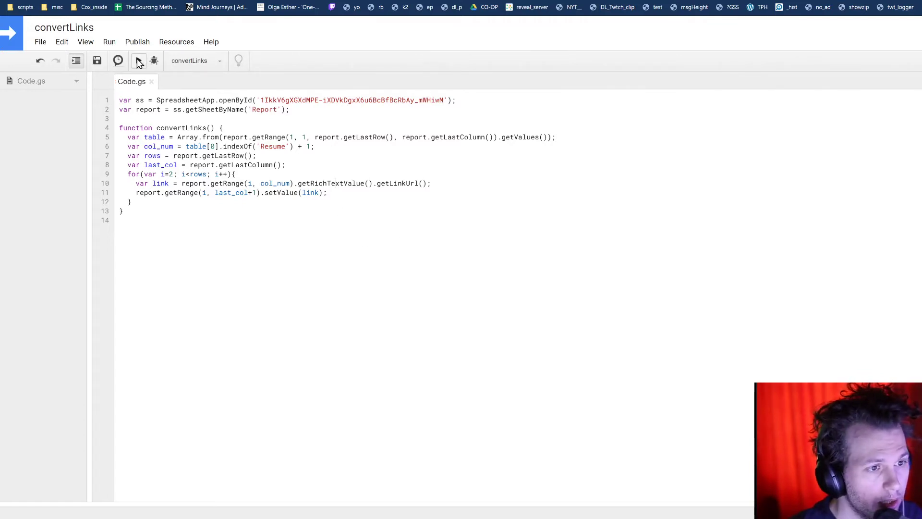
{"action": "left_click", "coordinate": [138, 61]}
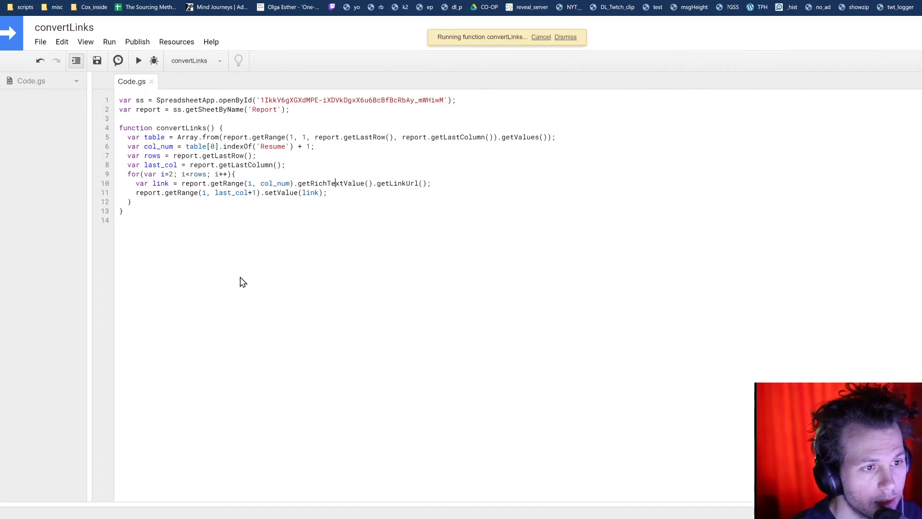
{"action": "mouse_move", "coordinate": [412, 301]}
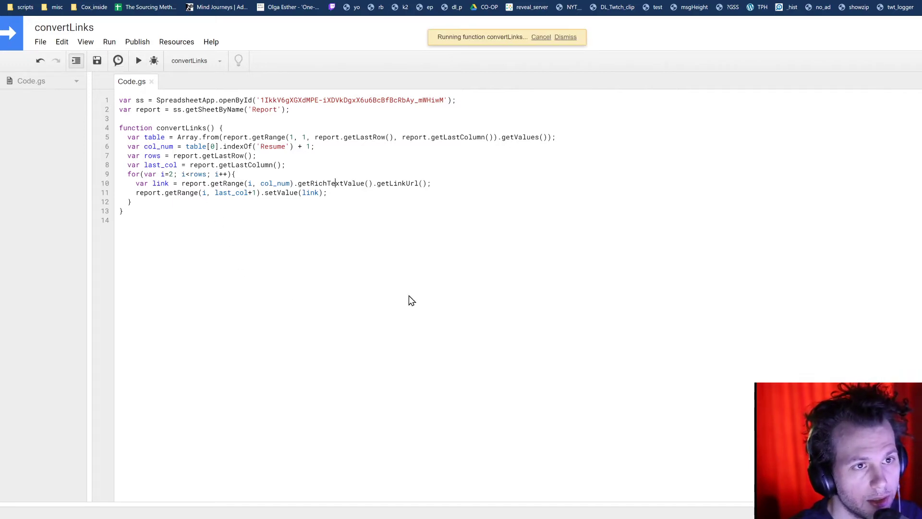